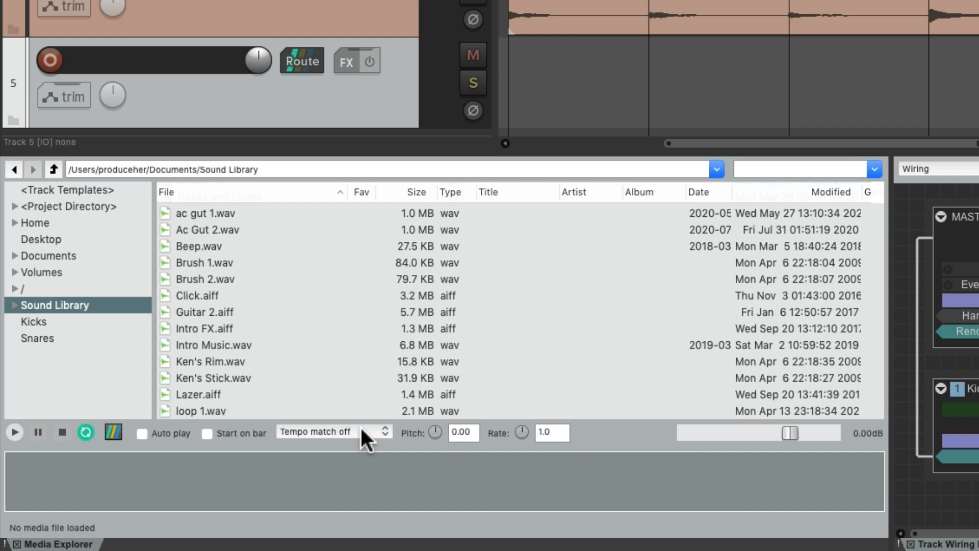
{"action": "mouse_move", "coordinate": [296, 260]}
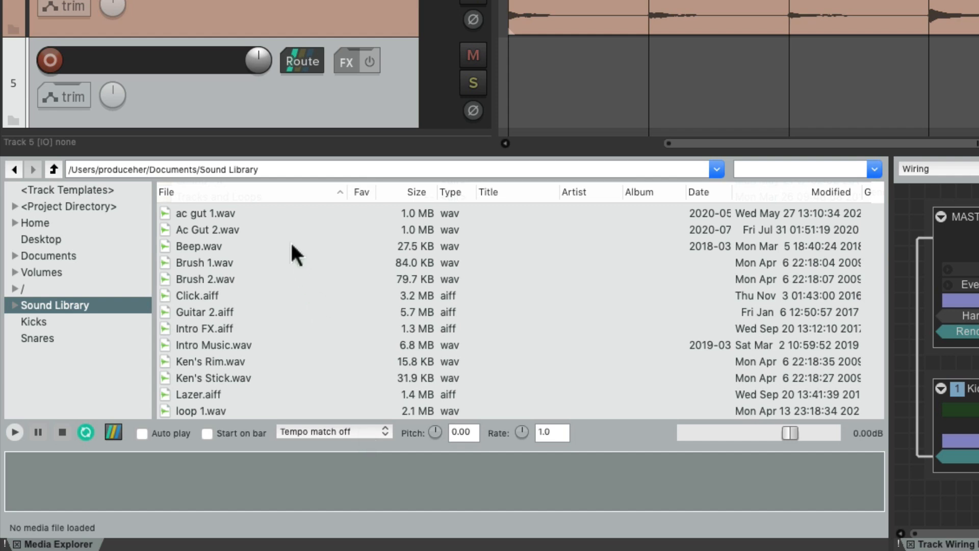
Step: Try the Media Explorer preview tempo-matching option on, then switch it back off
{"action": "left_click", "coordinate": [228, 229]}
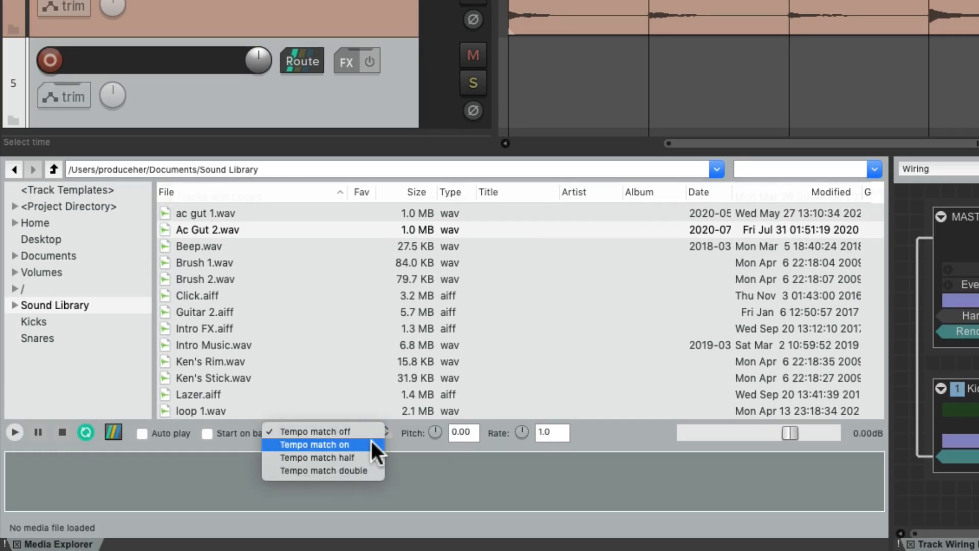
{"action": "left_click", "coordinate": [314, 444]}
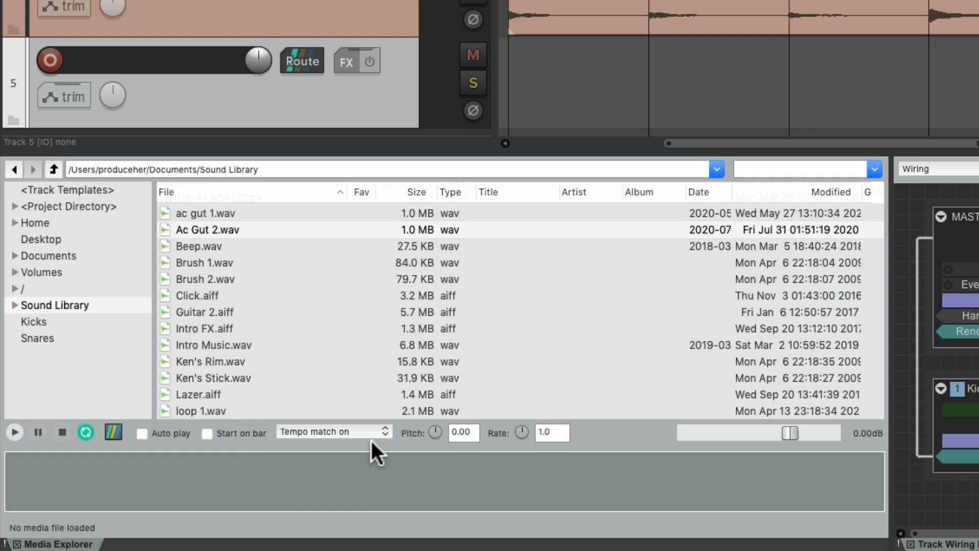
{"action": "left_click", "coordinate": [227, 230]}
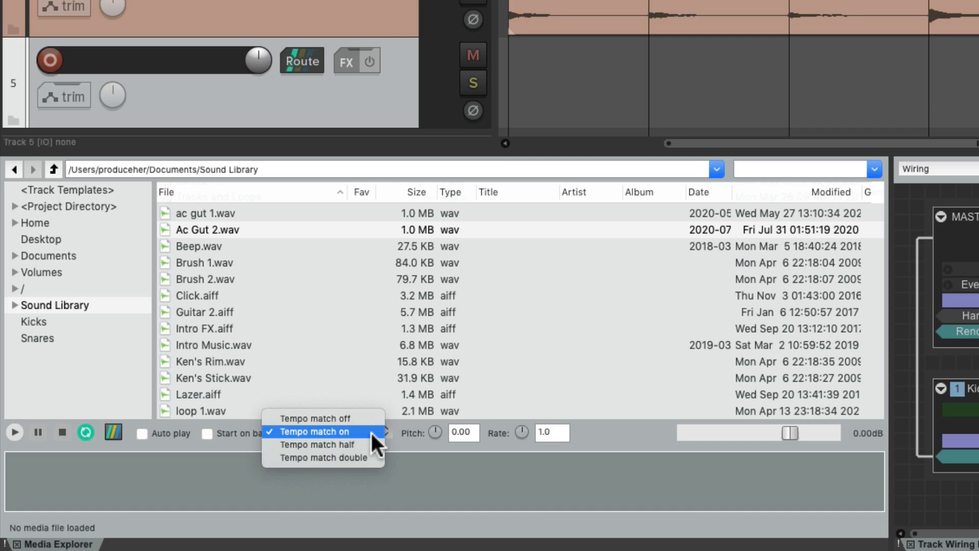
{"action": "mouse_move", "coordinate": [317, 445]}
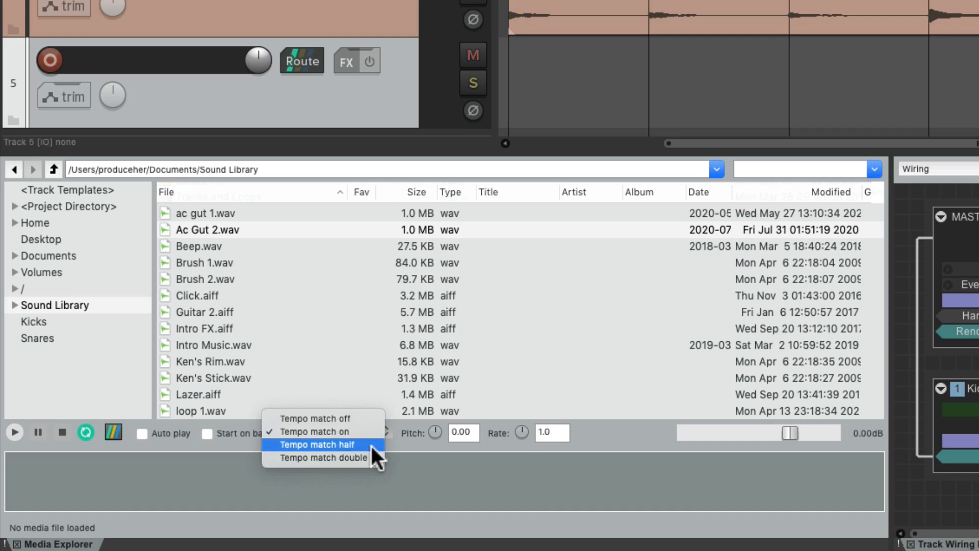
{"action": "mouse_move", "coordinate": [322, 457]}
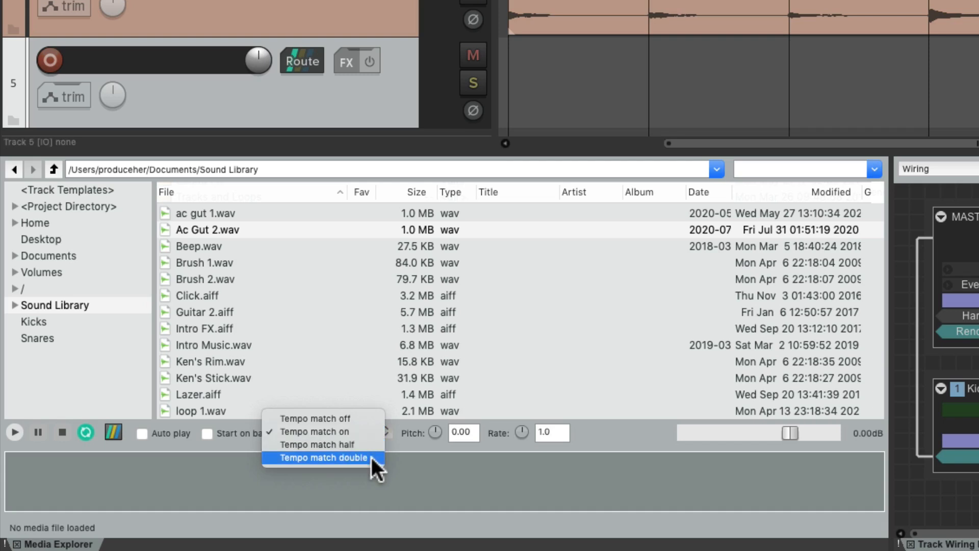
{"action": "mouse_move", "coordinate": [325, 418]}
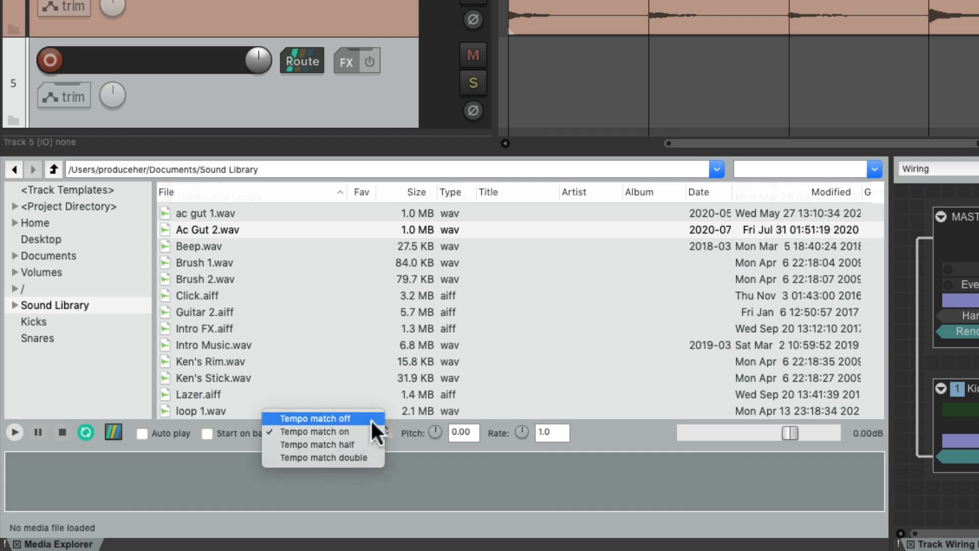
{"action": "left_click", "coordinate": [314, 418]}
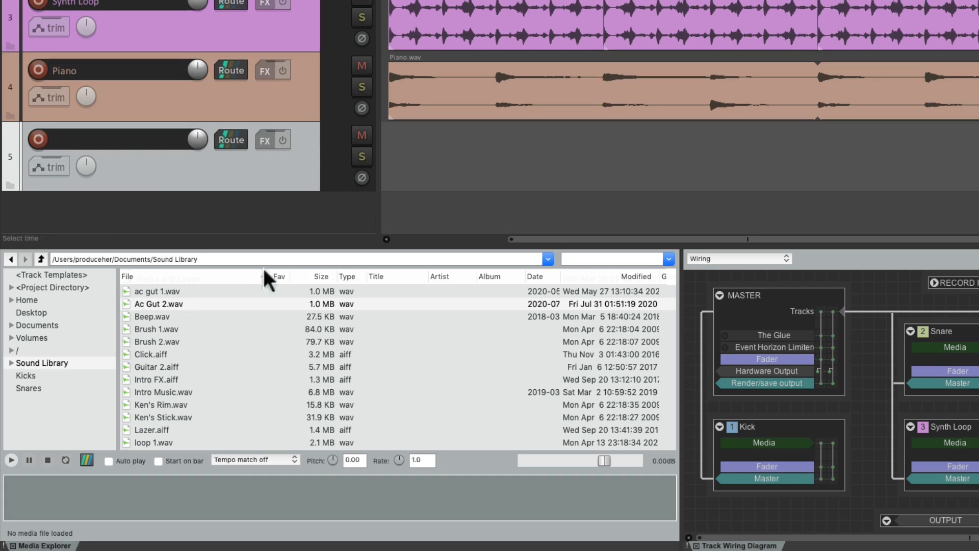
Step: Locate and select Ac Gut 2.wav in the Sound Library listing
{"action": "left_click", "coordinate": [158, 304]}
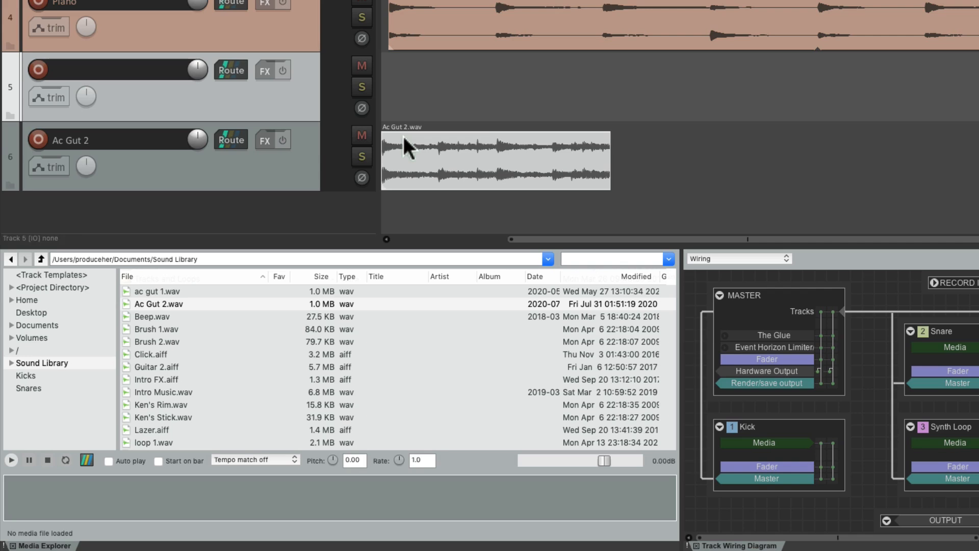
{"action": "left_click", "coordinate": [112, 153]}
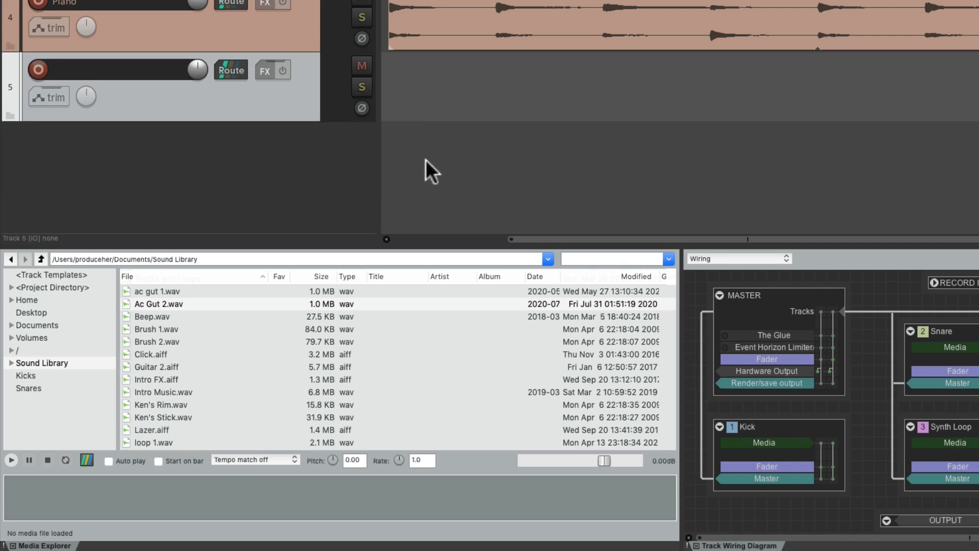
{"action": "mouse_move", "coordinate": [168, 310]}
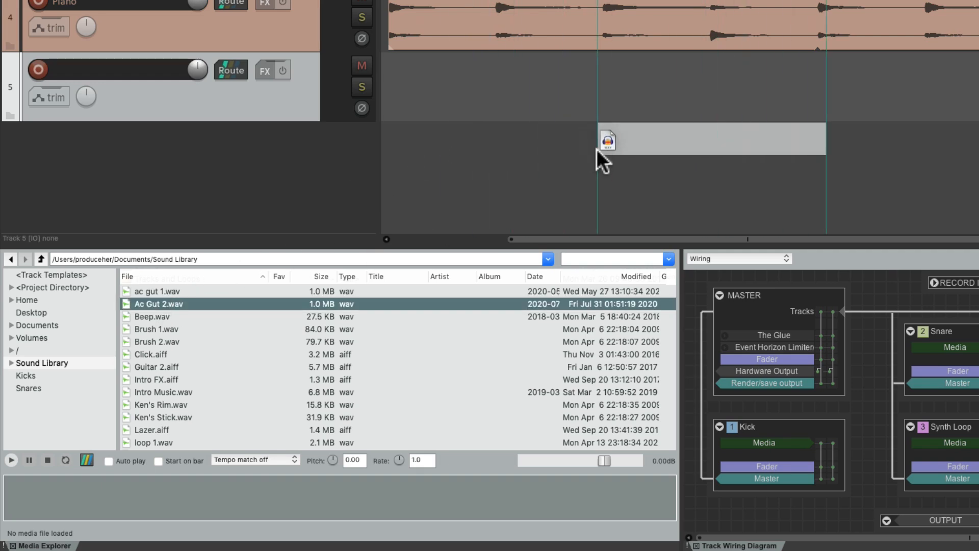
{"action": "left_click_drag", "start_coordinate": [606, 141], "coordinate": [507, 134]}
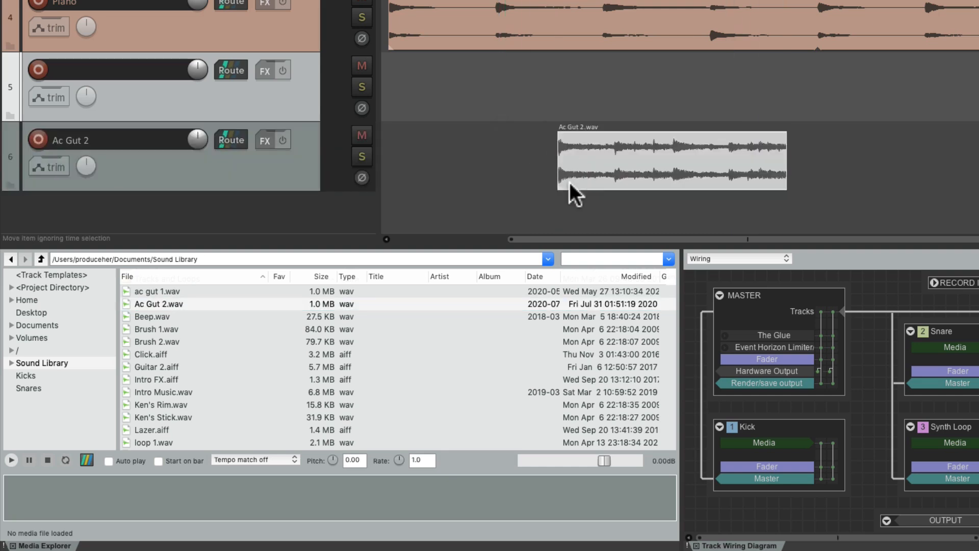
{"action": "mouse_move", "coordinate": [621, 190]}
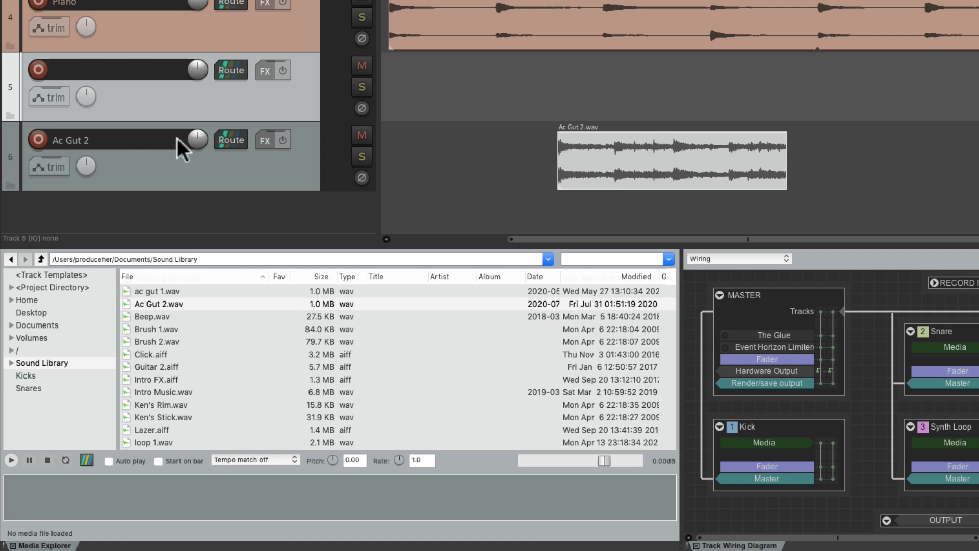
{"action": "mouse_move", "coordinate": [592, 150]}
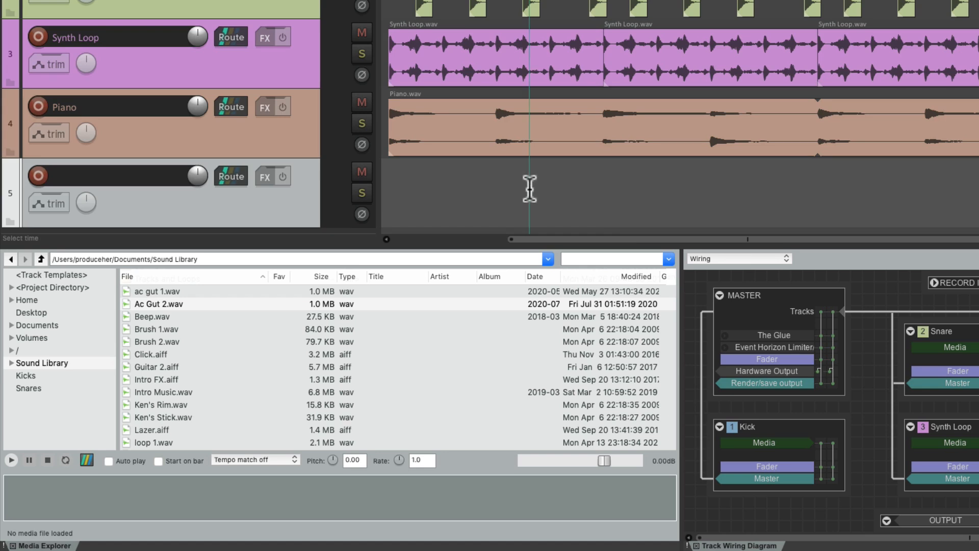
{"action": "left_click", "coordinate": [158, 304]}
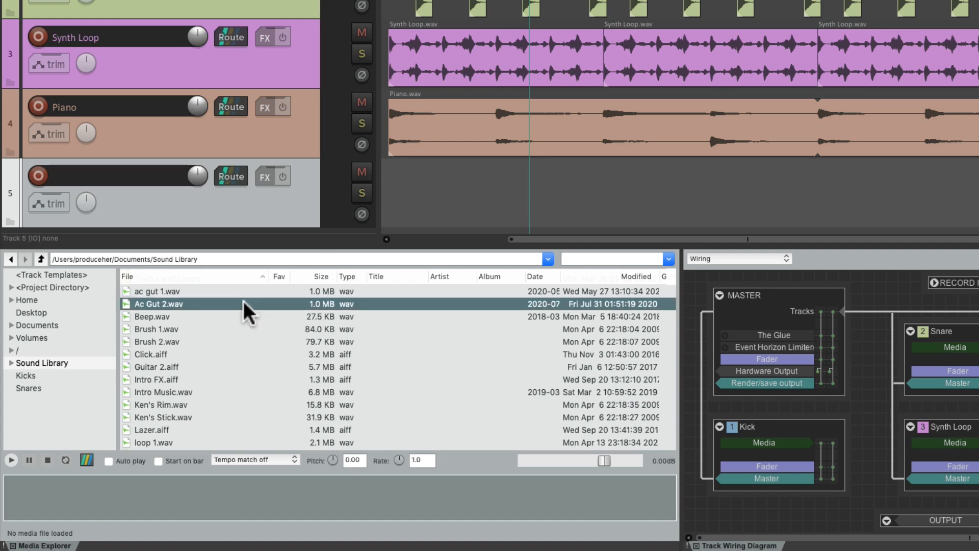
{"action": "right_click", "coordinate": [159, 304]}
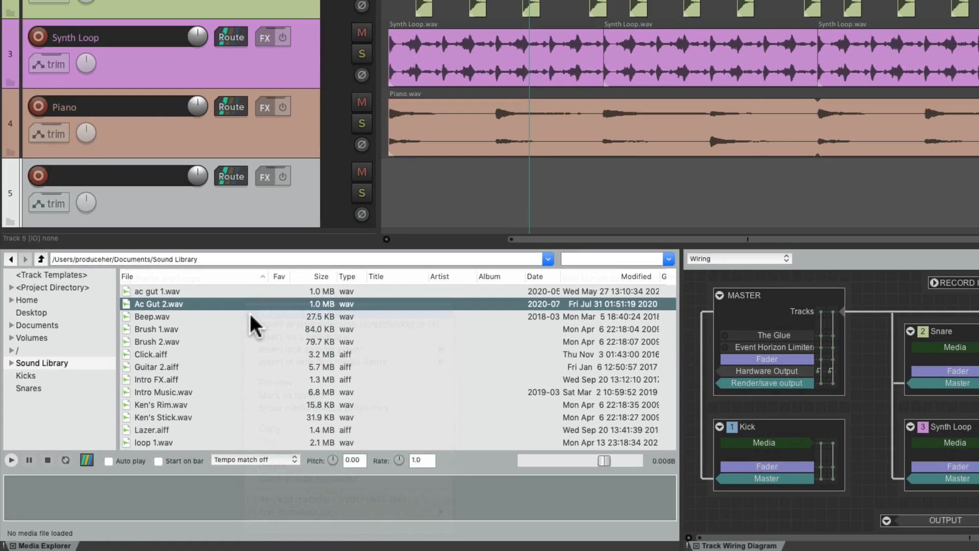
Step: Drag Ac Gut 2.wav onto the empty track 5 and position it along the track
{"action": "left_click_drag", "start_coordinate": [158, 304], "coordinate": [637, 197]}
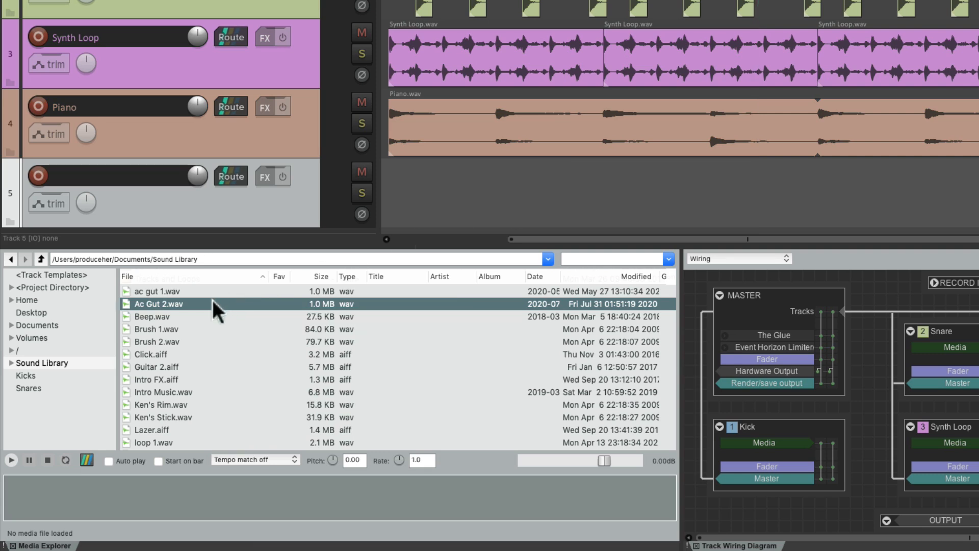
{"action": "left_click_drag", "start_coordinate": [158, 304], "coordinate": [723, 197]}
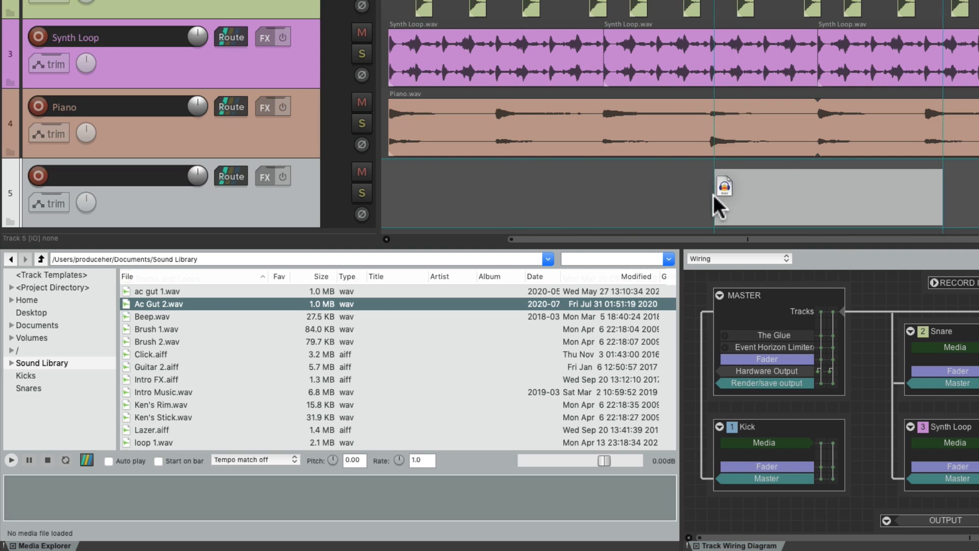
{"action": "left_click_drag", "start_coordinate": [721, 187], "coordinate": [533, 181]}
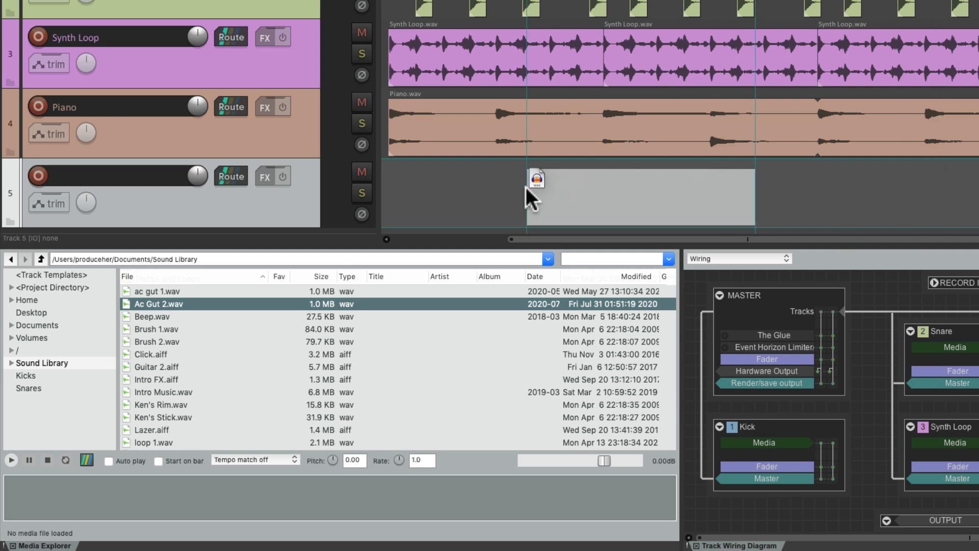
{"action": "left_click_drag", "start_coordinate": [158, 304], "coordinate": [636, 197]}
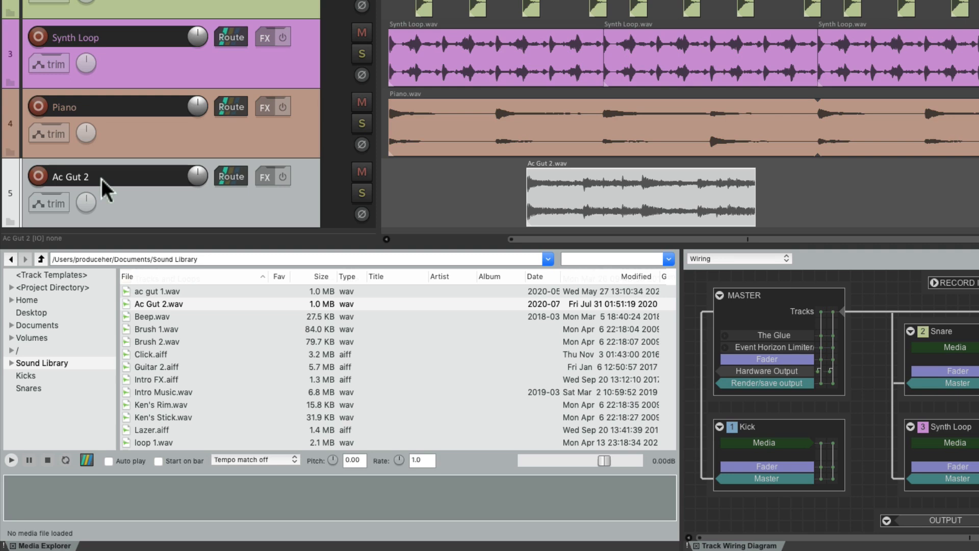
{"action": "mouse_move", "coordinate": [433, 184]}
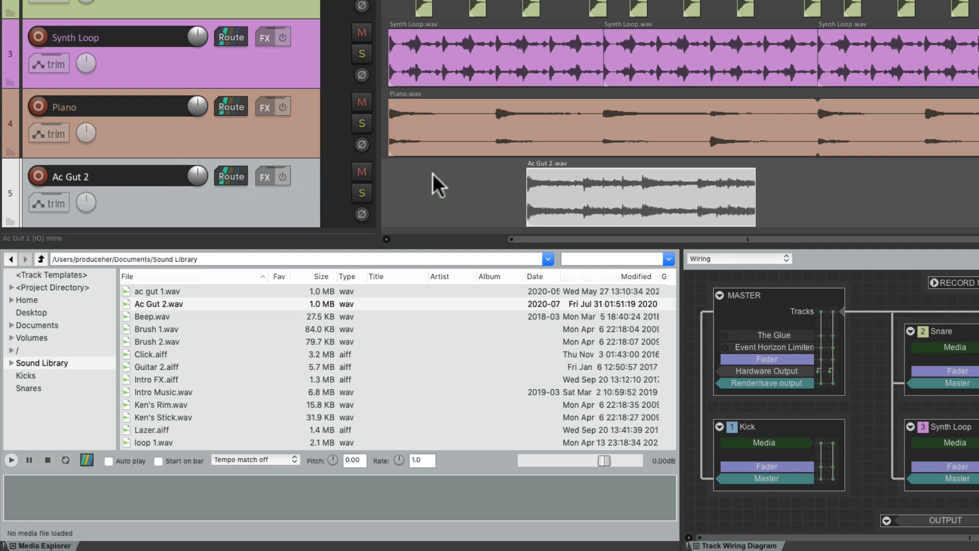
{"action": "mouse_move", "coordinate": [550, 190]}
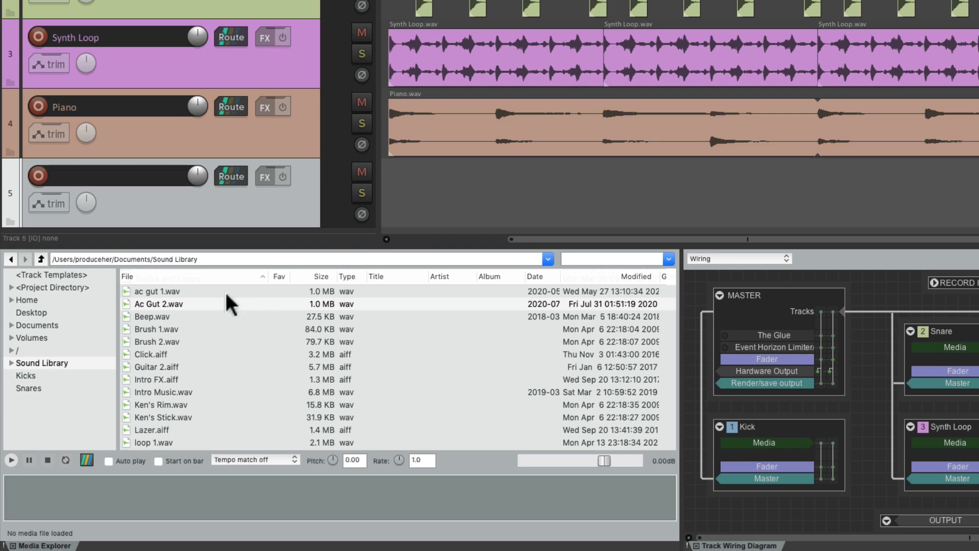
{"action": "mouse_move", "coordinate": [203, 321]}
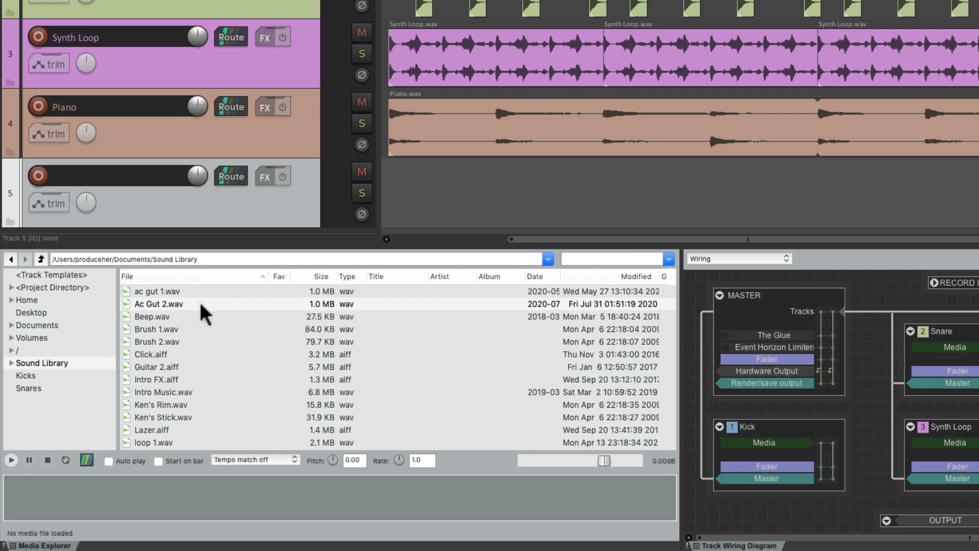
{"action": "left_click_drag", "start_coordinate": [159, 304], "coordinate": [644, 200]}
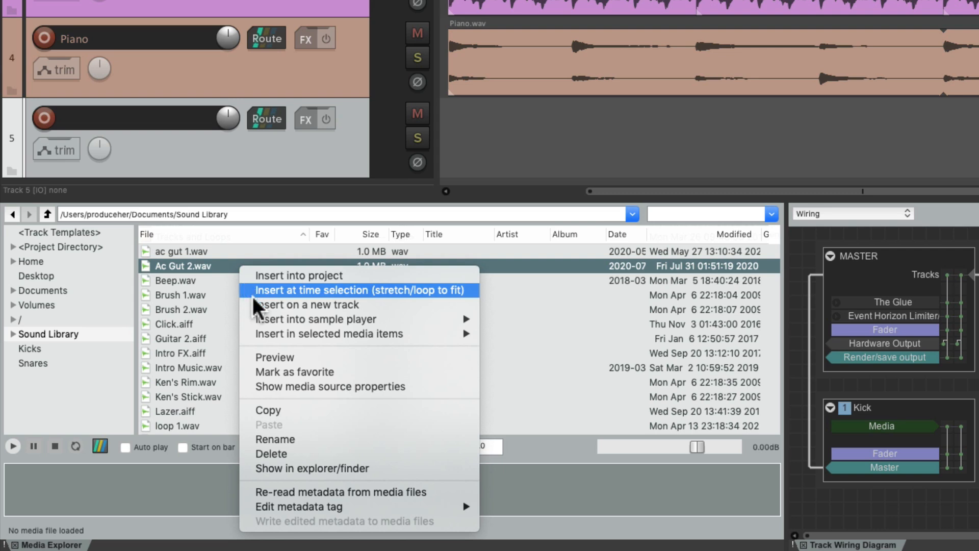
{"action": "mouse_move", "coordinate": [306, 304]}
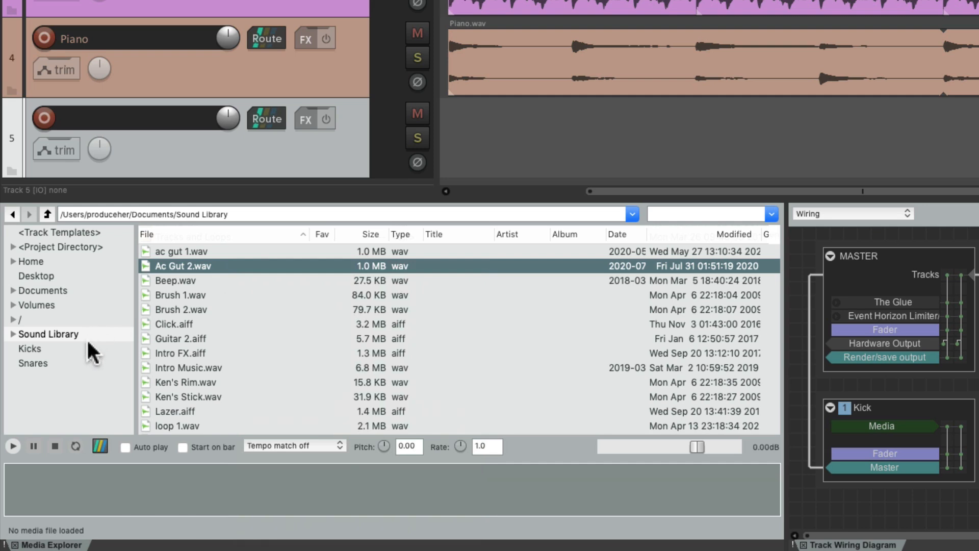
Step: Insert Korg Kick 04.wav from the Kicks folder into a sample player on a new track
{"action": "left_click", "coordinate": [28, 349]}
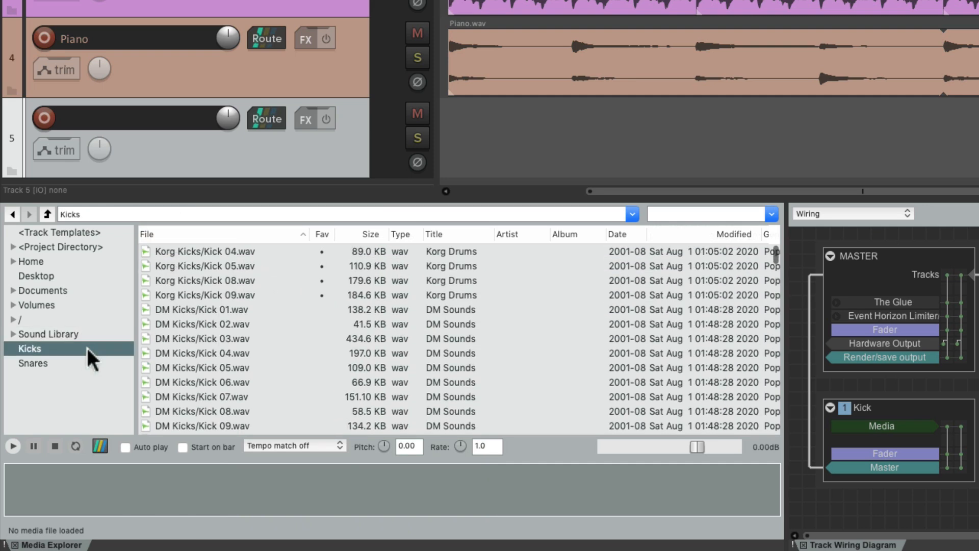
{"action": "left_click", "coordinate": [204, 251]}
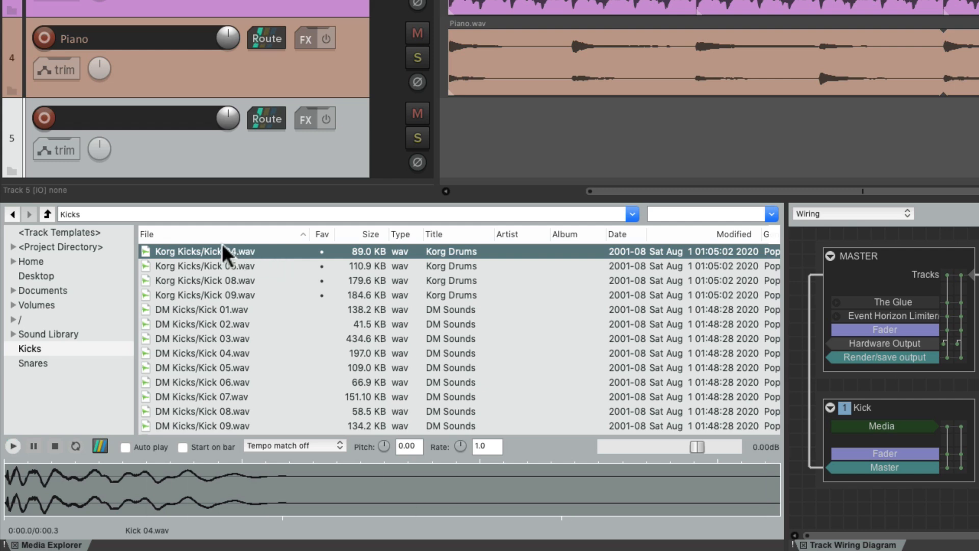
{"action": "right_click", "coordinate": [225, 255]}
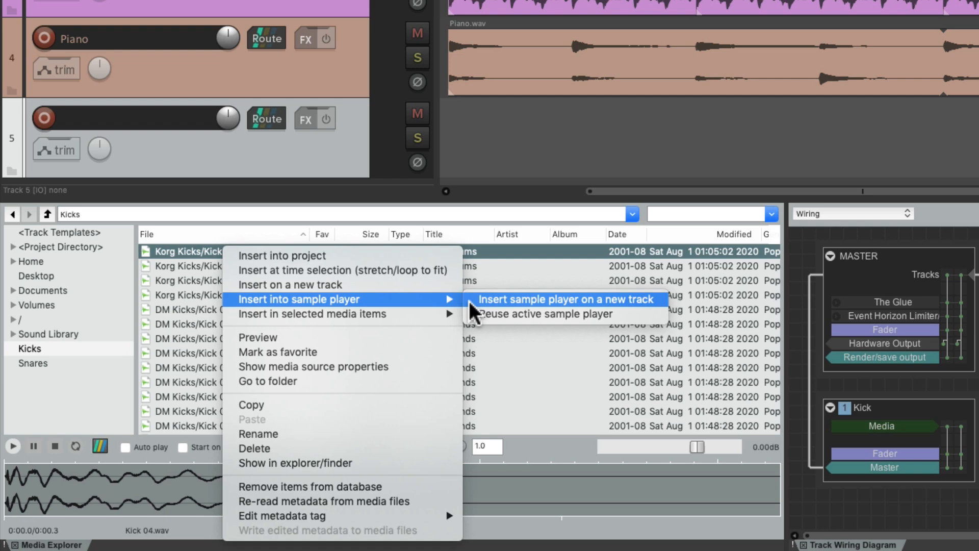
{"action": "left_click", "coordinate": [565, 300]}
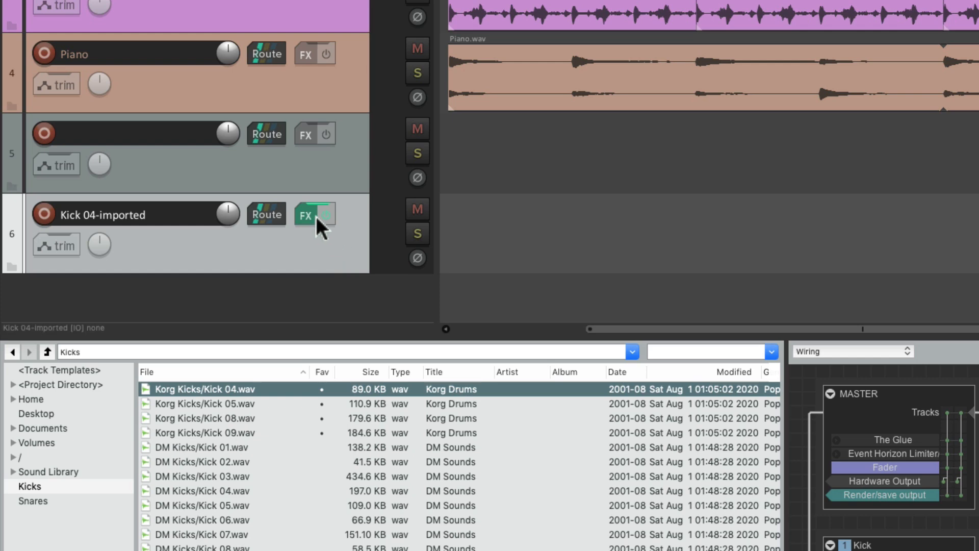
Step: With the Kick 04 sampler open, reuse it to load Korg Kick 05.wav instead
{"action": "left_click", "coordinate": [306, 214]}
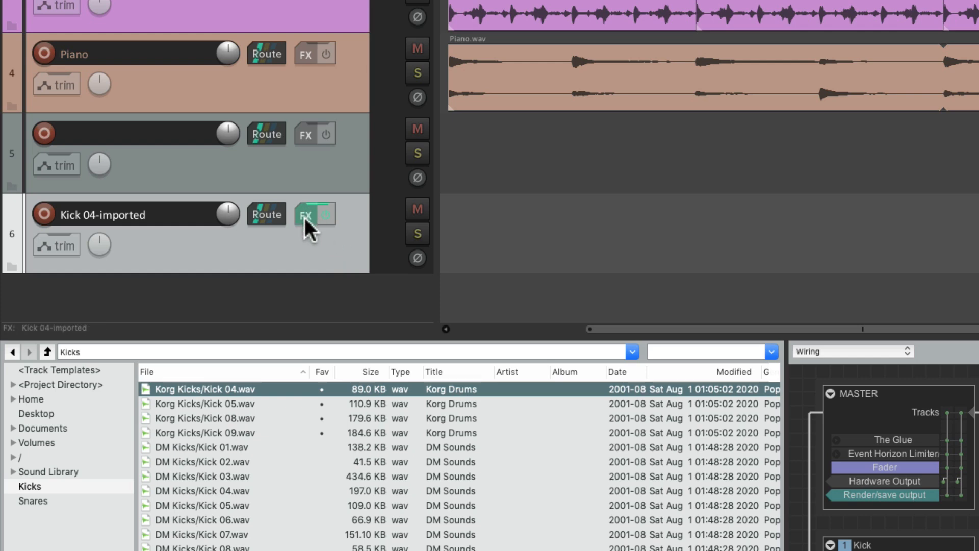
{"action": "left_click", "coordinate": [306, 214]}
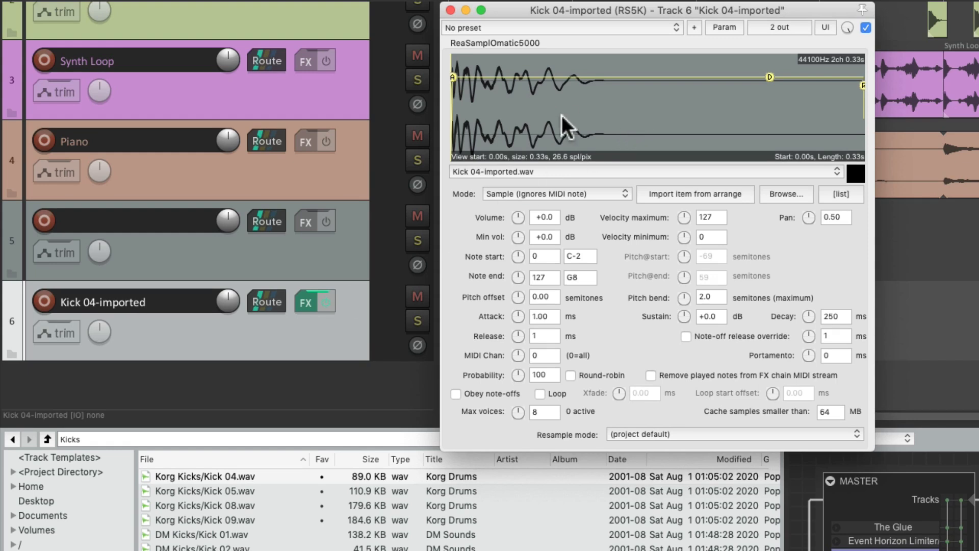
{"action": "mouse_move", "coordinate": [600, 130]}
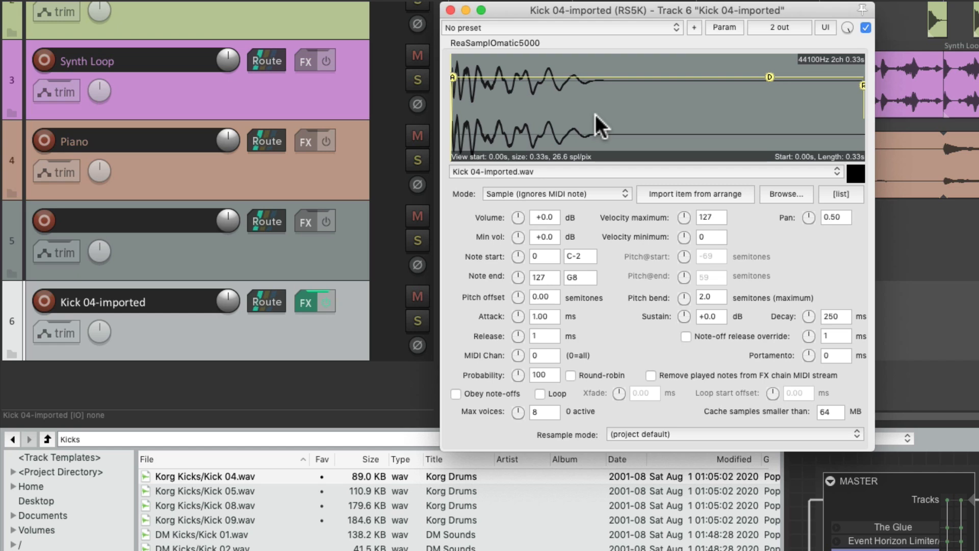
{"action": "mouse_move", "coordinate": [127, 285]}
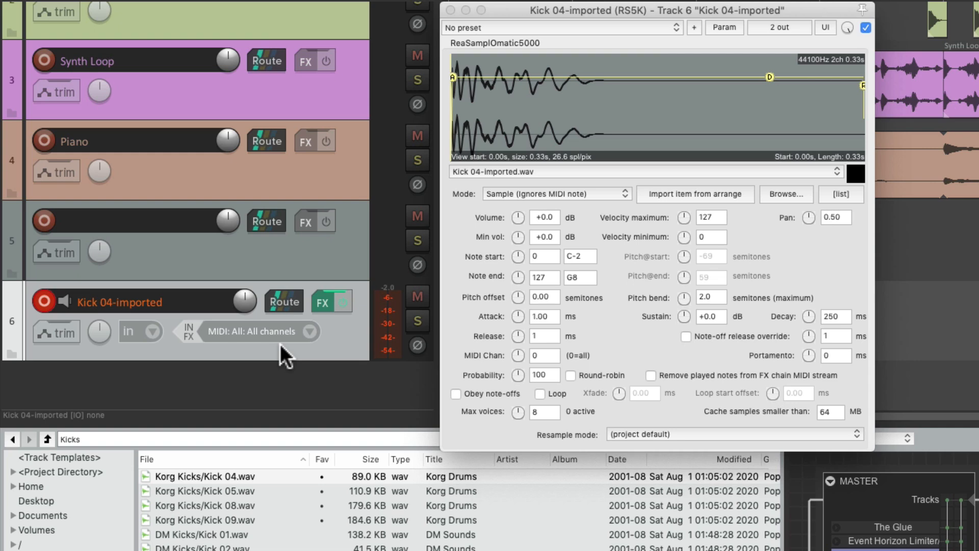
{"action": "left_click", "coordinate": [204, 266]}
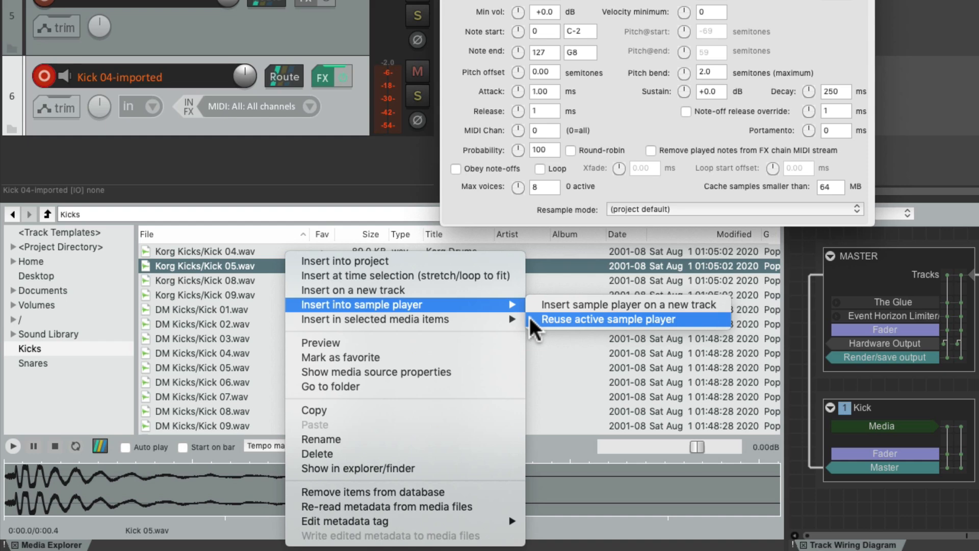
{"action": "left_click", "coordinate": [609, 320]}
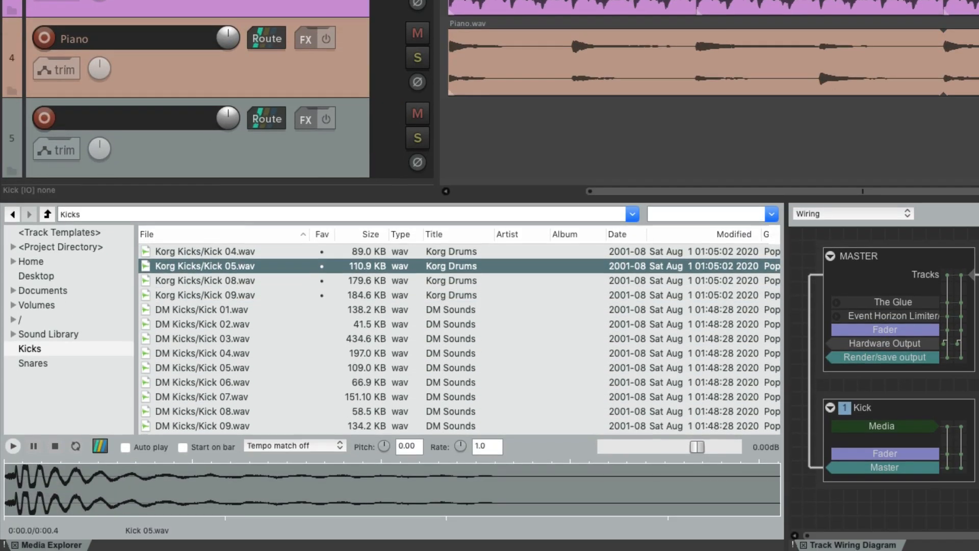
Step: From the Sound Library, replace the selected item's media source with Ac Gut 2.wav
{"action": "left_click", "coordinate": [49, 333]}
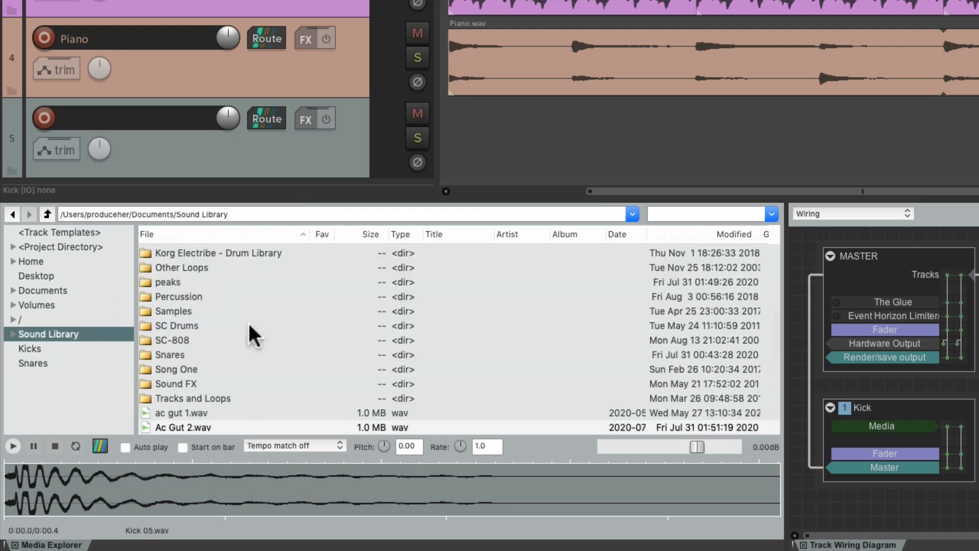
{"action": "scroll", "scroll_direction": "down", "scroll_amount": 3}
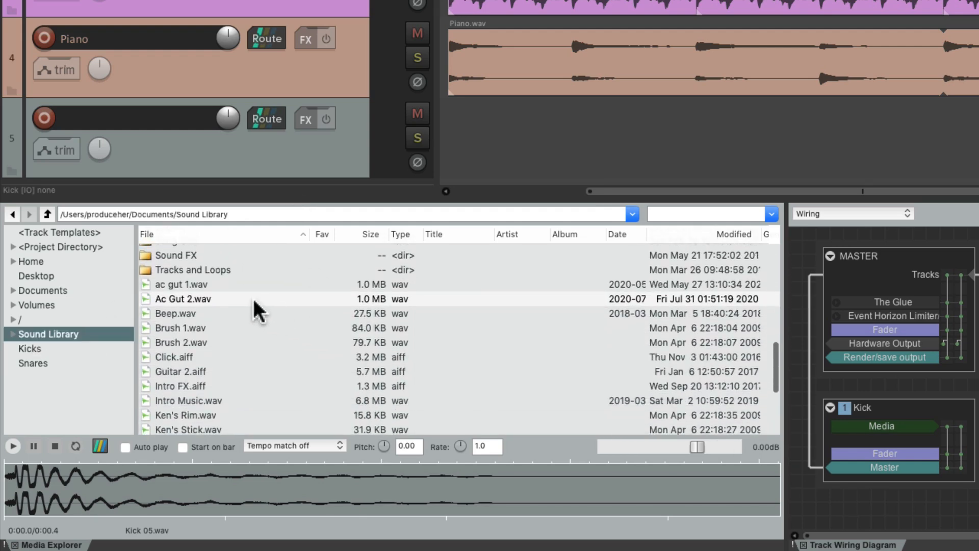
{"action": "right_click", "coordinate": [182, 298]}
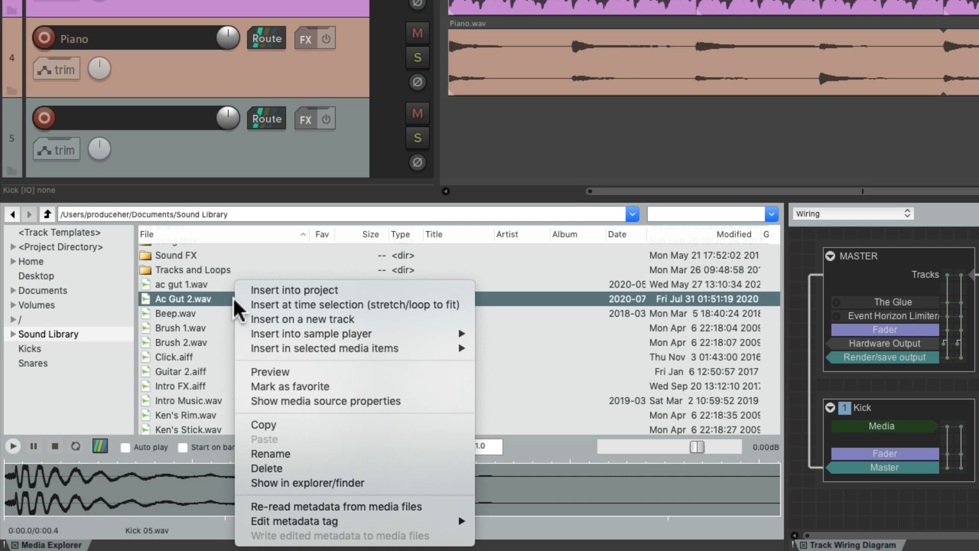
{"action": "mouse_move", "coordinate": [325, 348]}
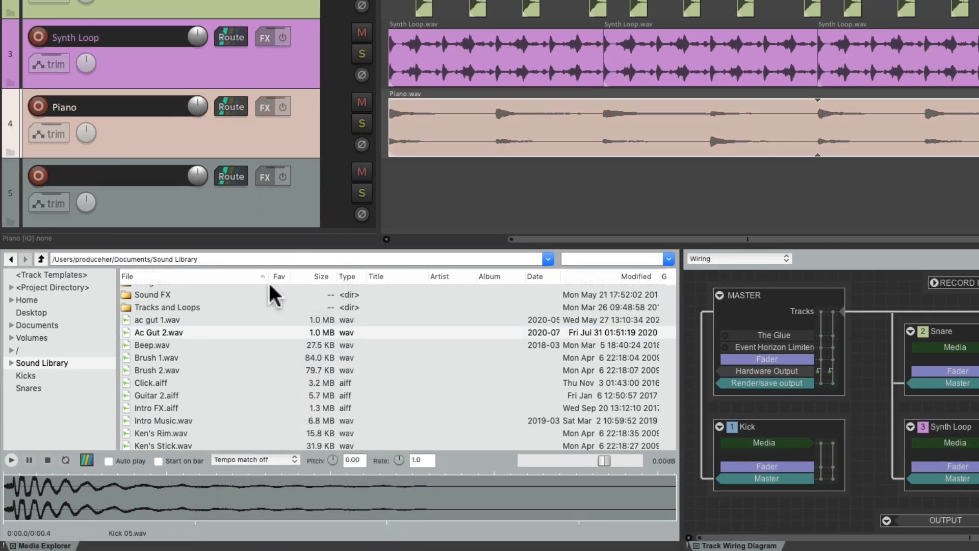
{"action": "right_click", "coordinate": [158, 298]}
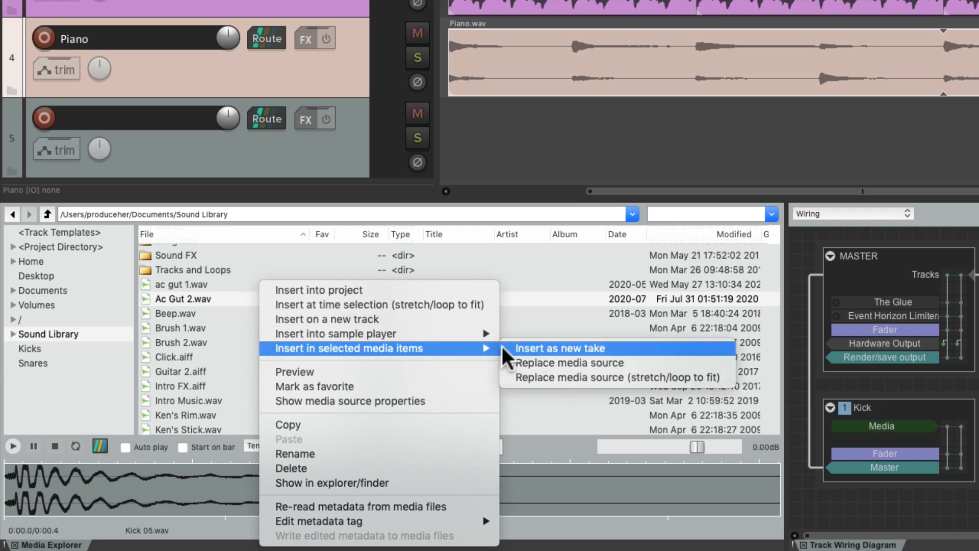
{"action": "left_click", "coordinate": [561, 349]}
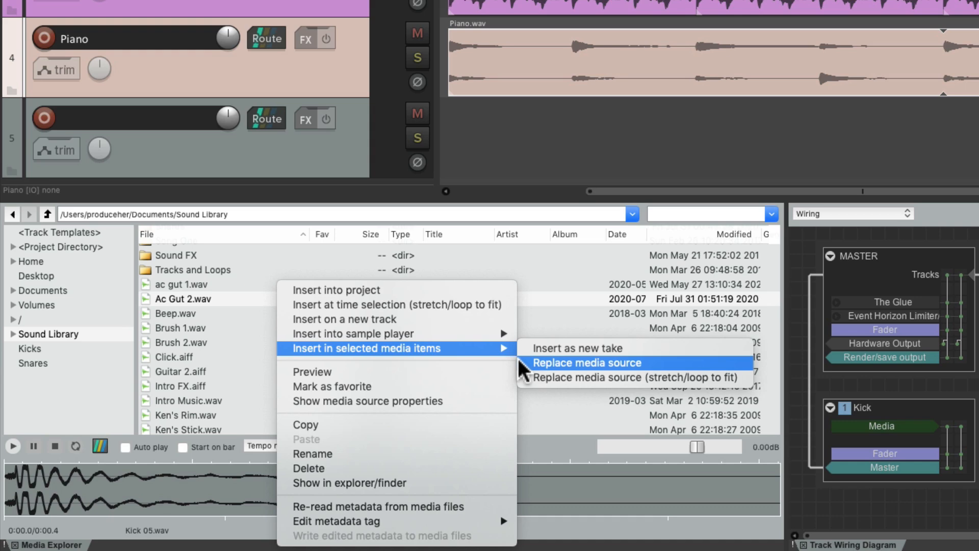
{"action": "left_click", "coordinate": [588, 363]}
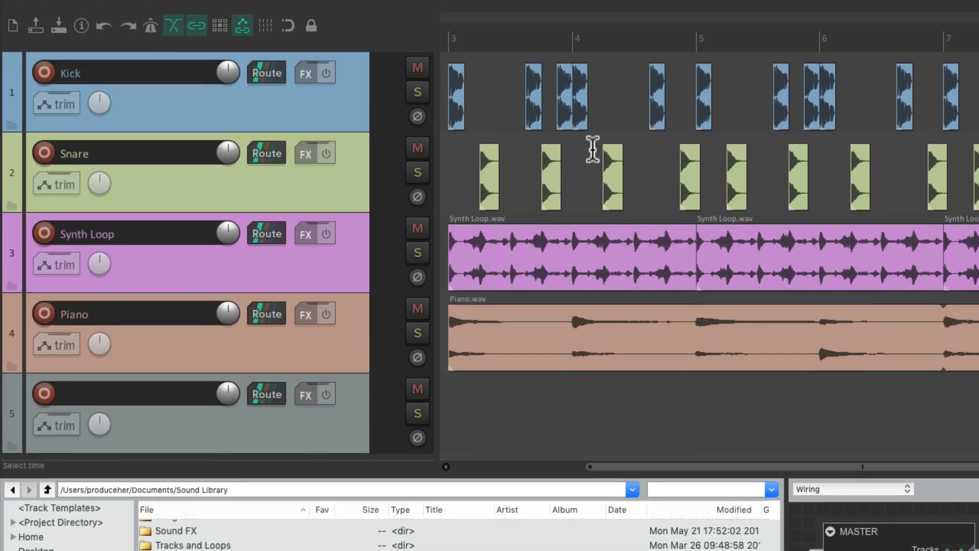
{"action": "mouse_move", "coordinate": [569, 190]}
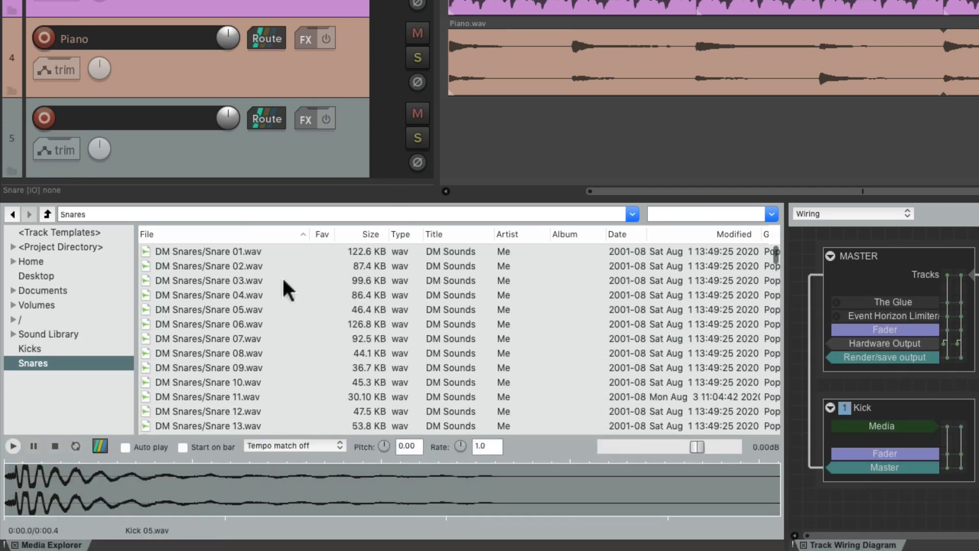
Step: Replace the selected snare items' media source with DM Snare 03.wav
{"action": "left_click", "coordinate": [208, 280]}
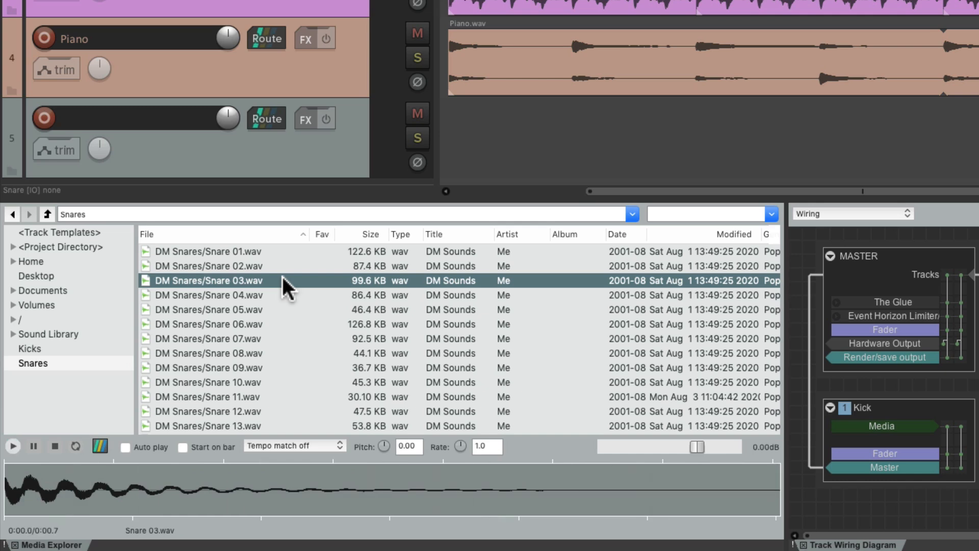
{"action": "right_click", "coordinate": [208, 281]}
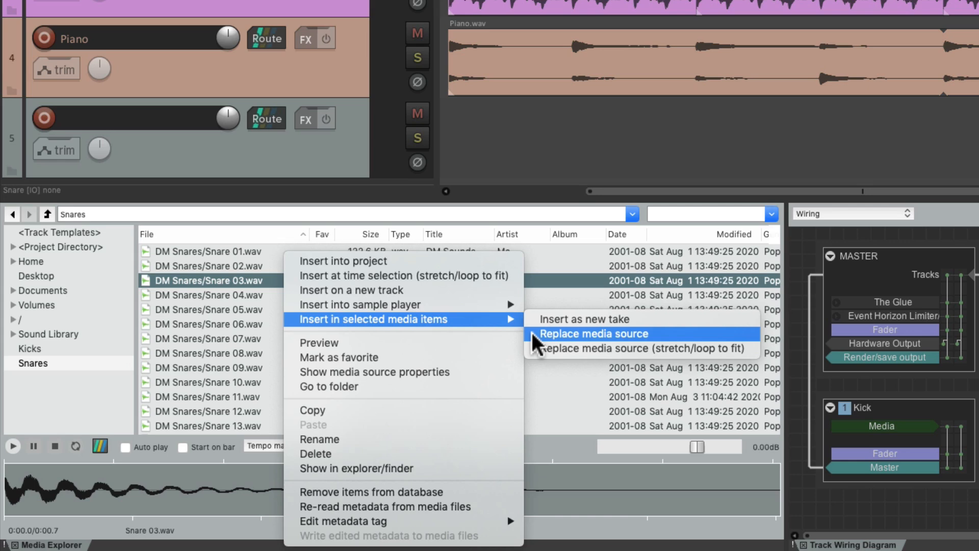
{"action": "left_click", "coordinate": [595, 333]}
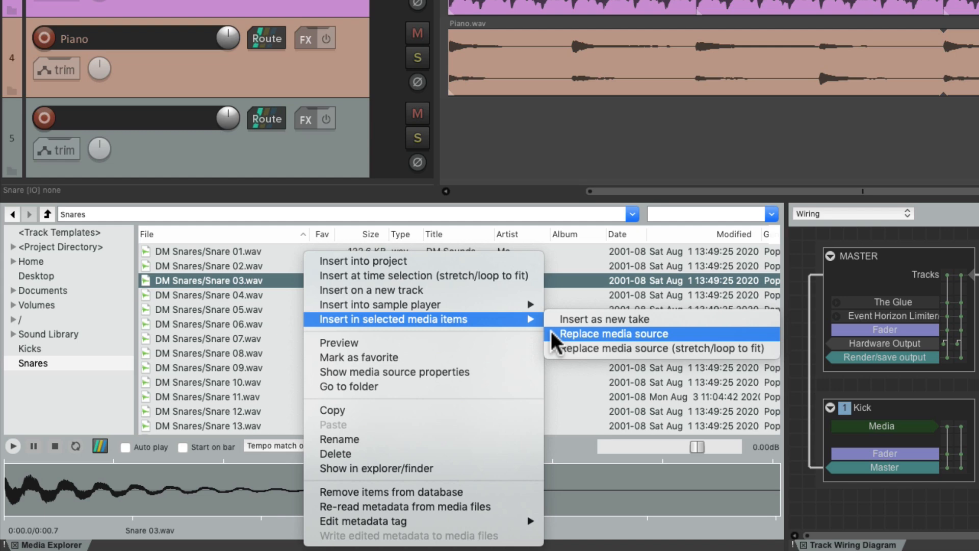
{"action": "left_click", "coordinate": [613, 334]}
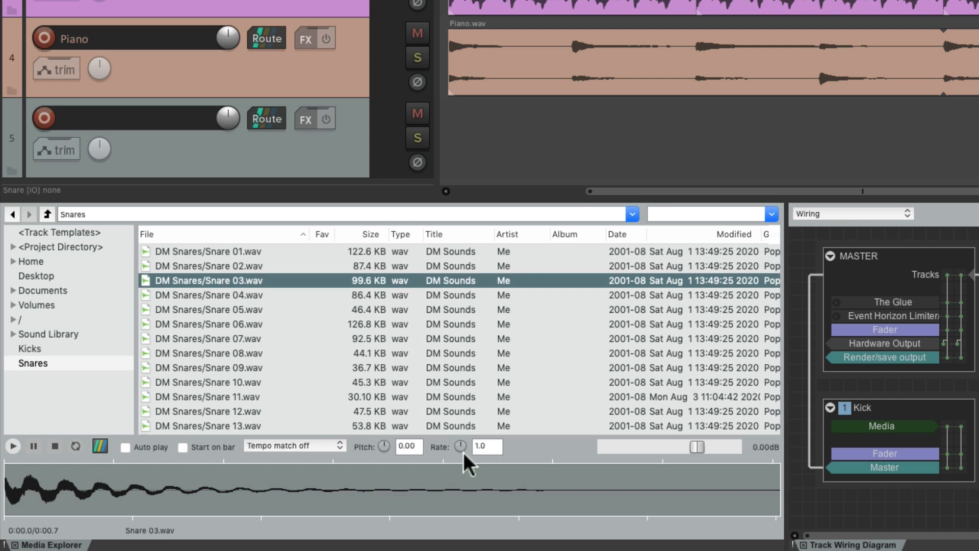
Step: Preview Snare 12.wav with pitch +3 semitones and rate 0.624 and add it to track 5
{"action": "left_click", "coordinate": [200, 411]}
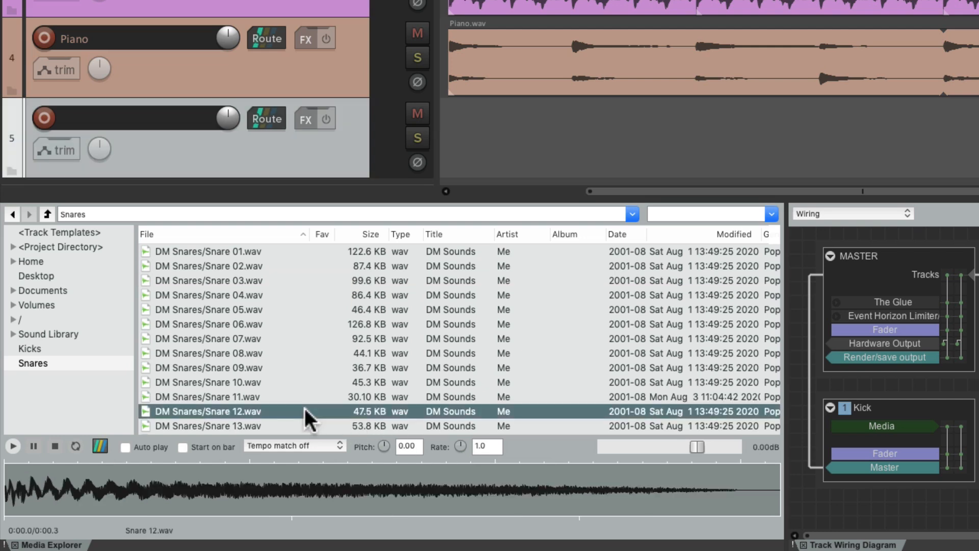
{"action": "left_click", "coordinate": [14, 446]}
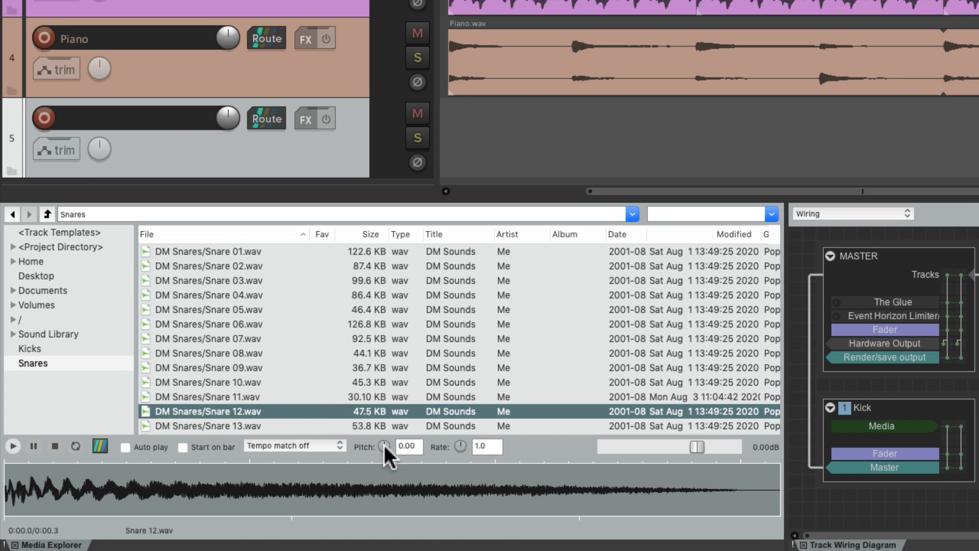
{"action": "left_click_drag", "start_coordinate": [385, 446], "coordinate": [385, 431]}
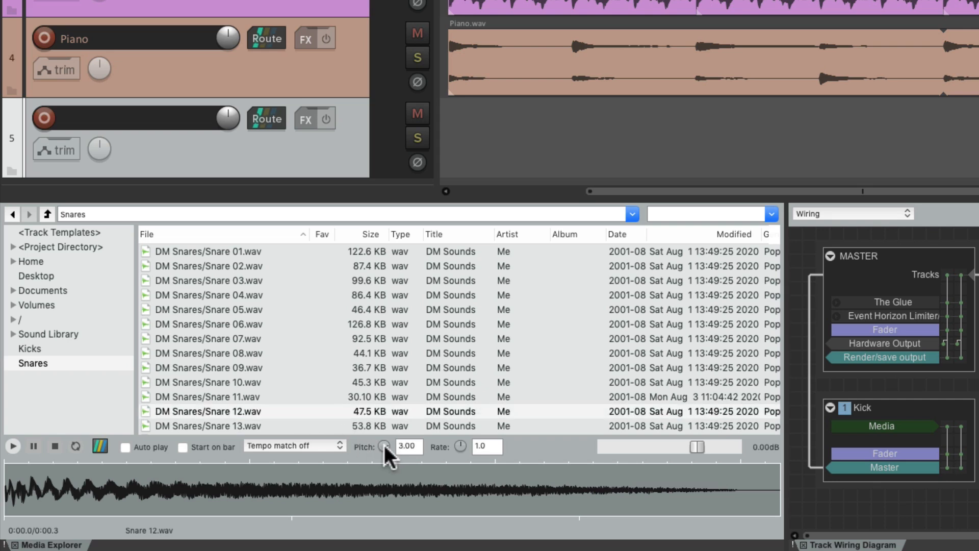
{"action": "left_click", "coordinate": [16, 447]}
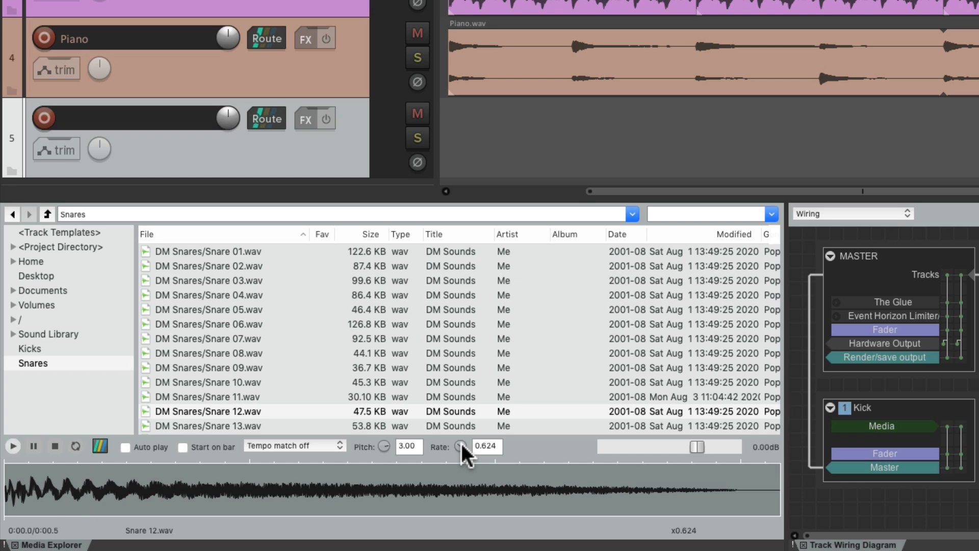
{"action": "left_click", "coordinate": [219, 411]}
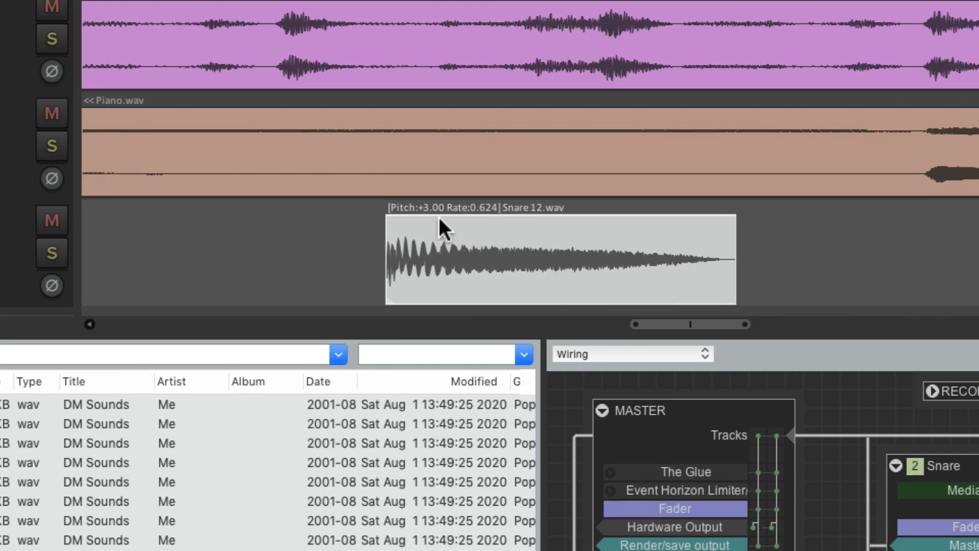
{"action": "mouse_move", "coordinate": [508, 230]}
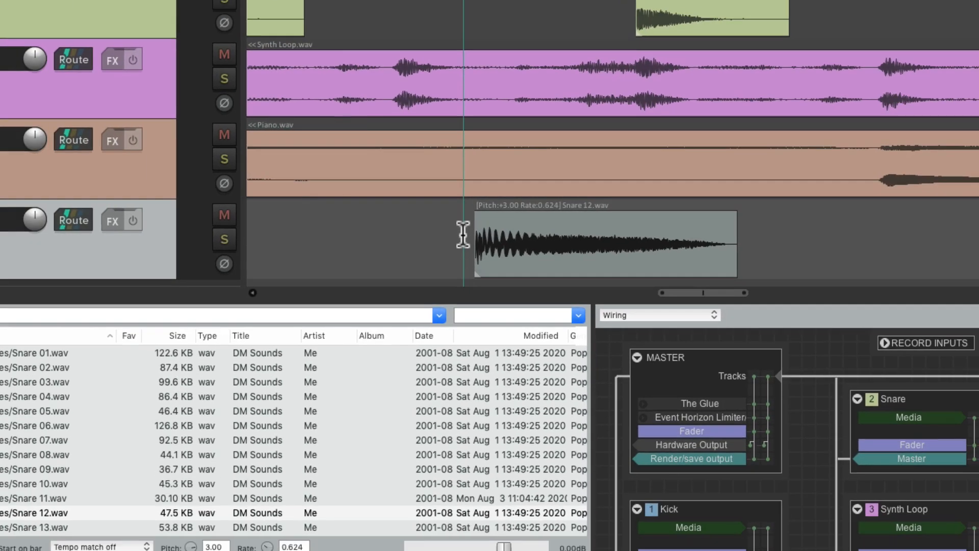
{"action": "left_click", "coordinate": [224, 239]}
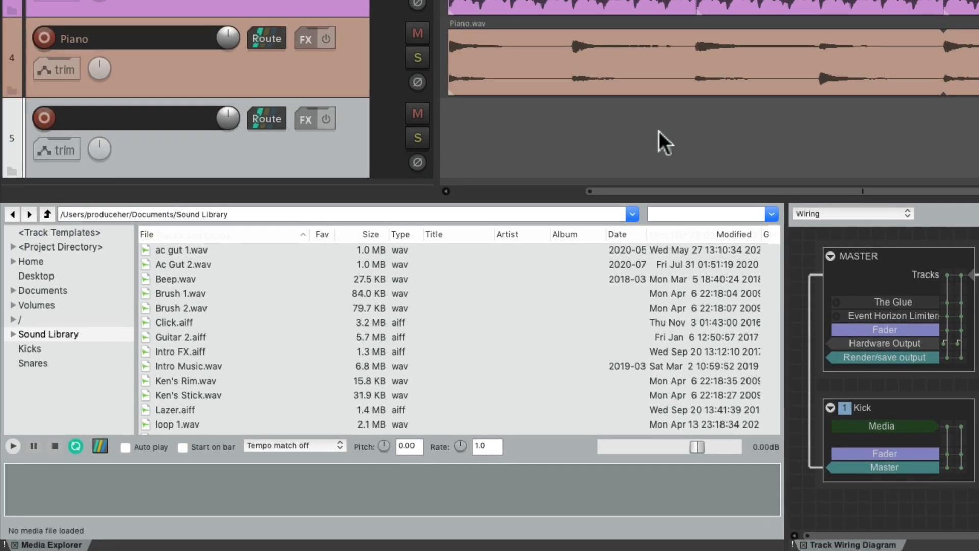
{"action": "mouse_move", "coordinate": [449, 330]}
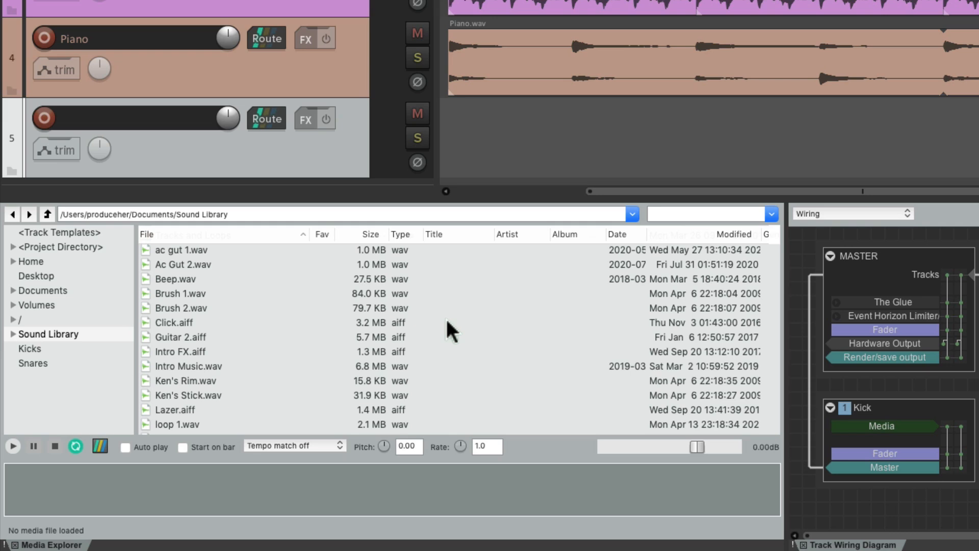
Step: Select Ac Gut 2.wav and mark a preview section reaching about 2.7 seconds
{"action": "left_click", "coordinate": [182, 265]}
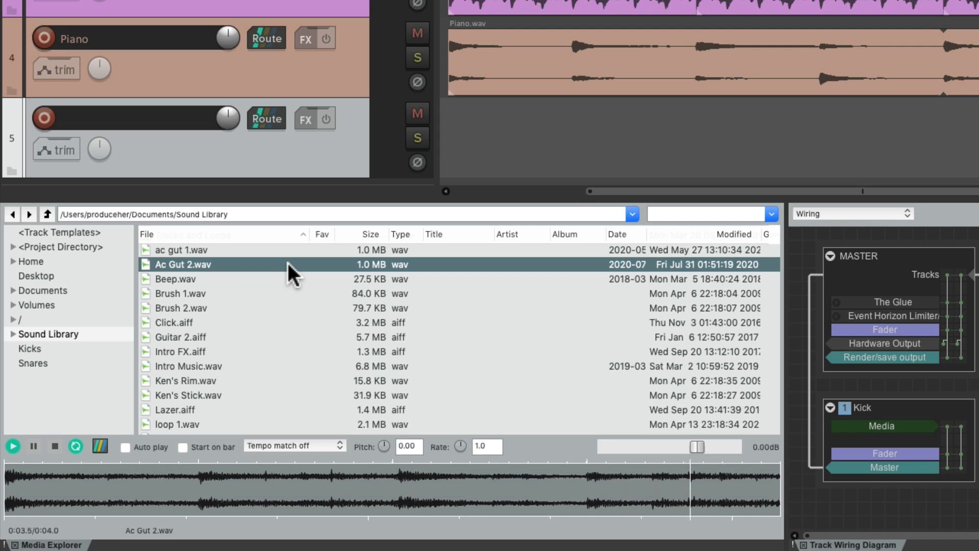
{"action": "left_click", "coordinate": [17, 461]}
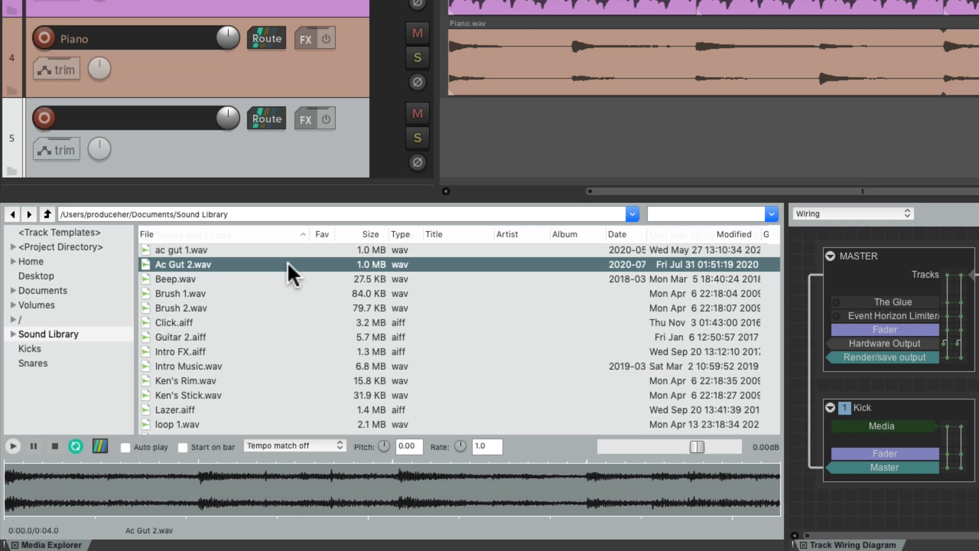
{"action": "mouse_move", "coordinate": [209, 491]}
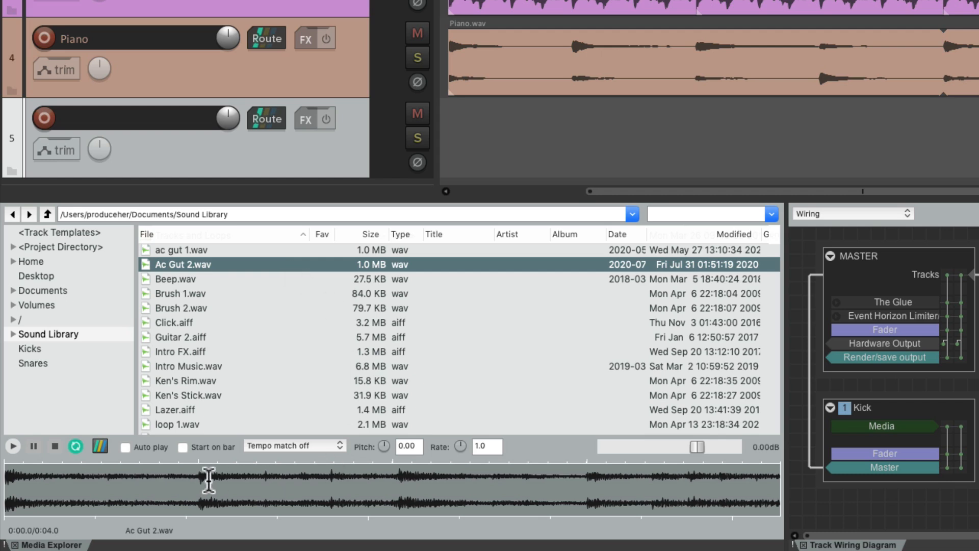
{"action": "left_click_drag", "start_coordinate": [191, 488], "coordinate": [356, 494]}
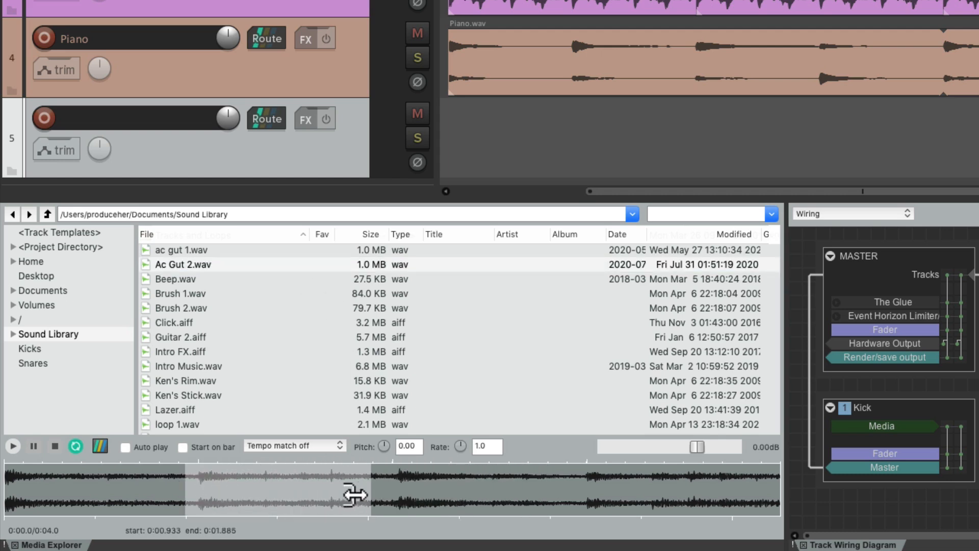
{"action": "left_click_drag", "start_coordinate": [356, 494], "coordinate": [550, 503]}
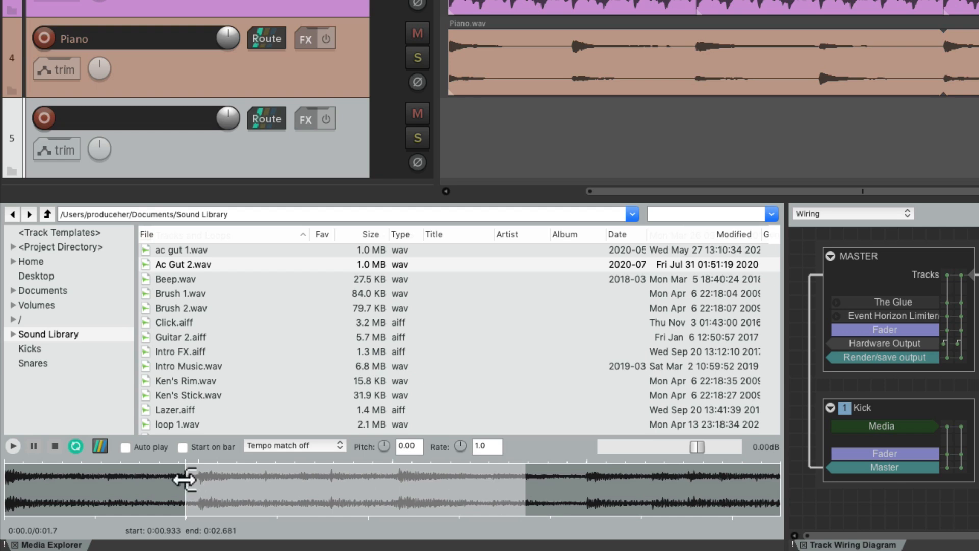
Step: Adjust the section to span 0.000–2.019 s from the start of Ac Gut 2.wav
{"action": "left_click_drag", "start_coordinate": [186, 479], "coordinate": [526, 492]}
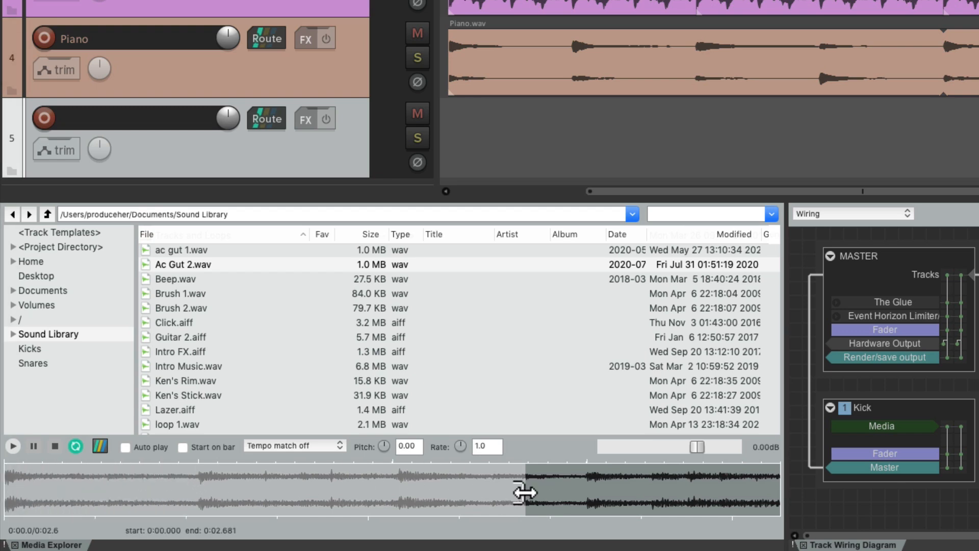
{"action": "left_click_drag", "start_coordinate": [524, 492], "coordinate": [391, 492]}
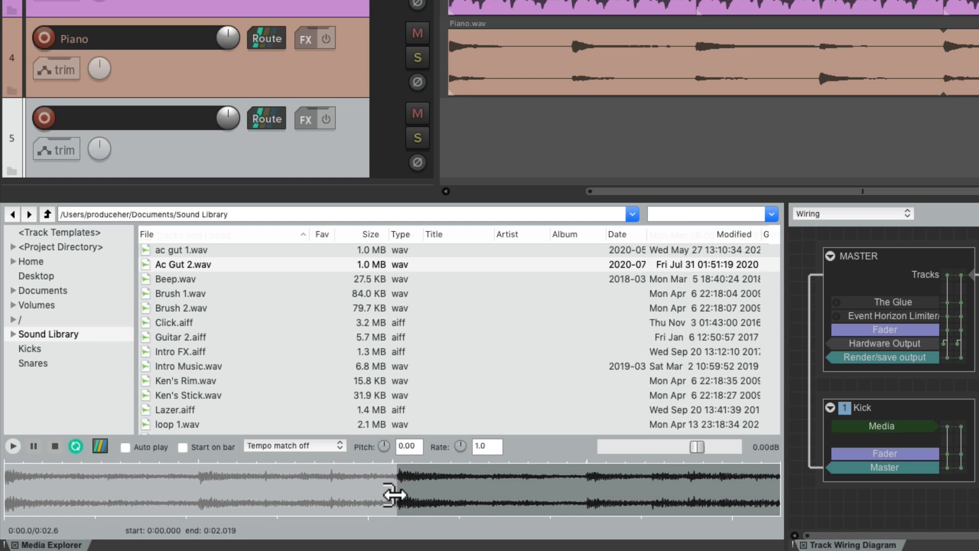
{"action": "left_click", "coordinate": [14, 447]}
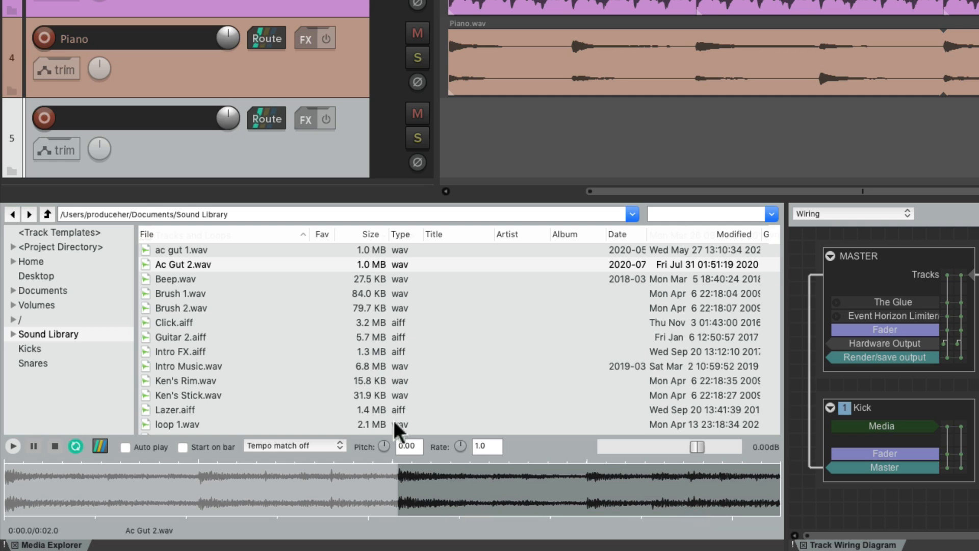
{"action": "left_click", "coordinate": [183, 264]}
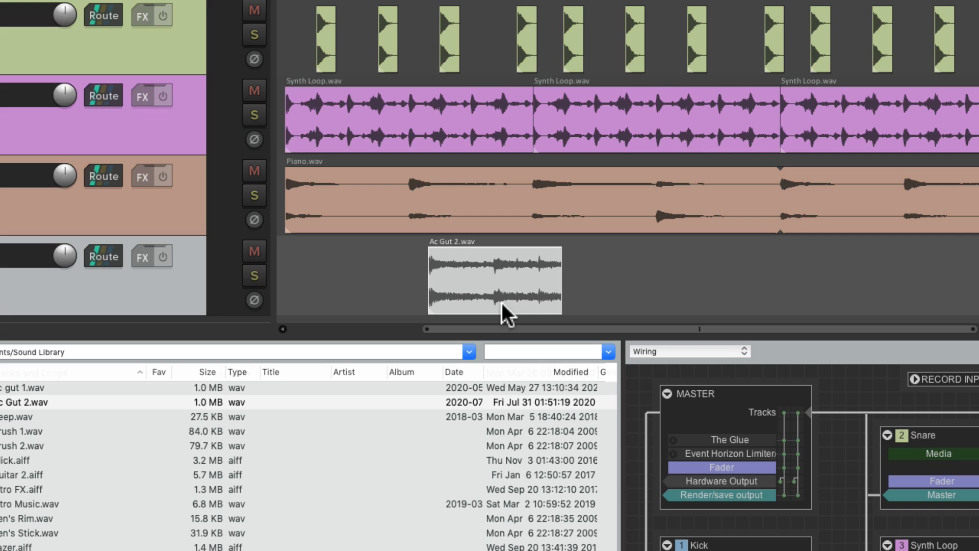
Step: Select the inserted Ac Gut 2 clip on track 5 for looping
{"action": "left_click", "coordinate": [255, 276]}
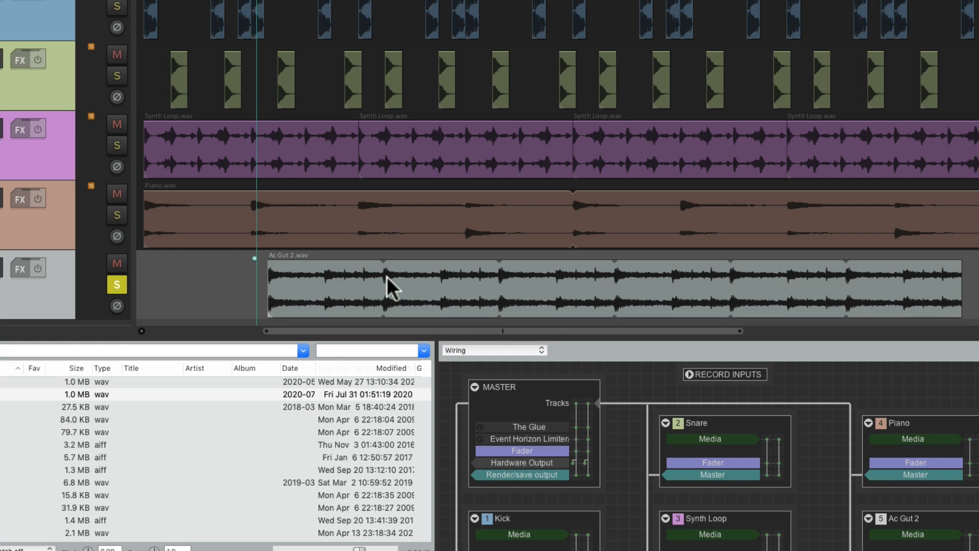
{"action": "mouse_move", "coordinate": [337, 301]}
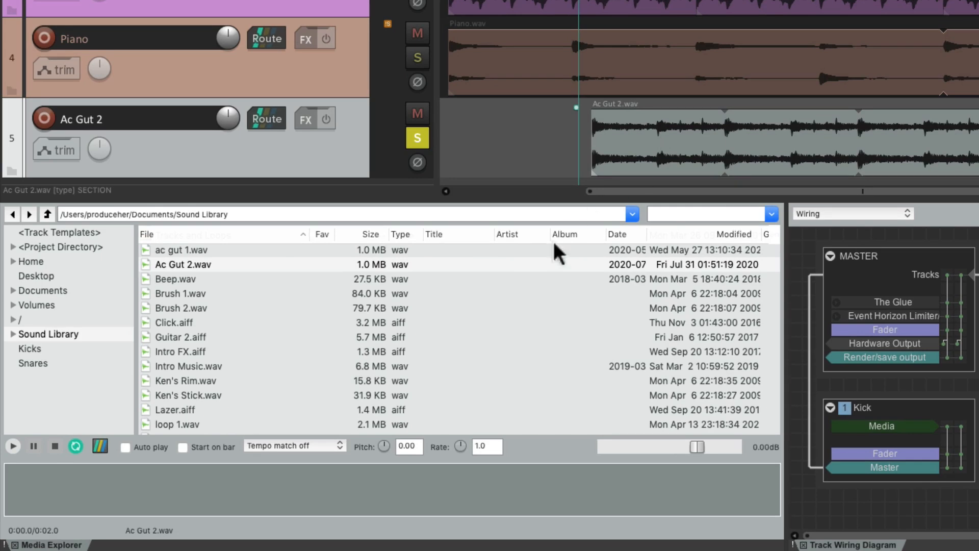
{"action": "mouse_move", "coordinate": [484, 321]}
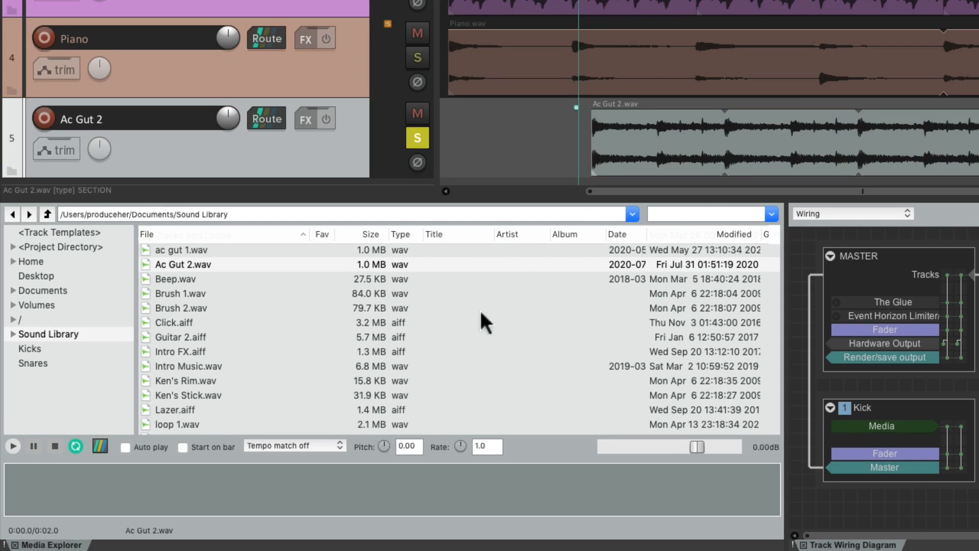